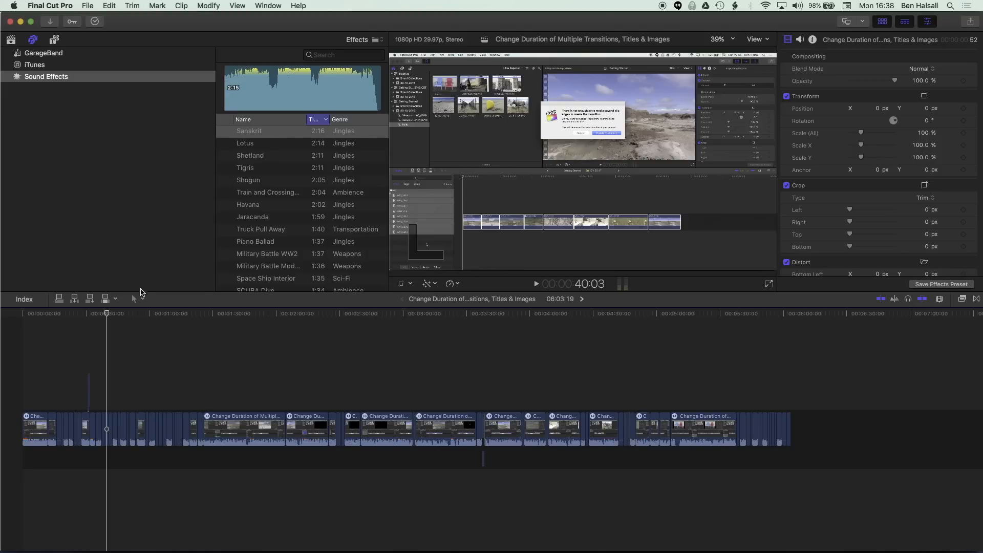
Step: Show the Timeline Index, browse Clips, then list the Video and Dialogue roles and toggle Video
left_click(23, 298)
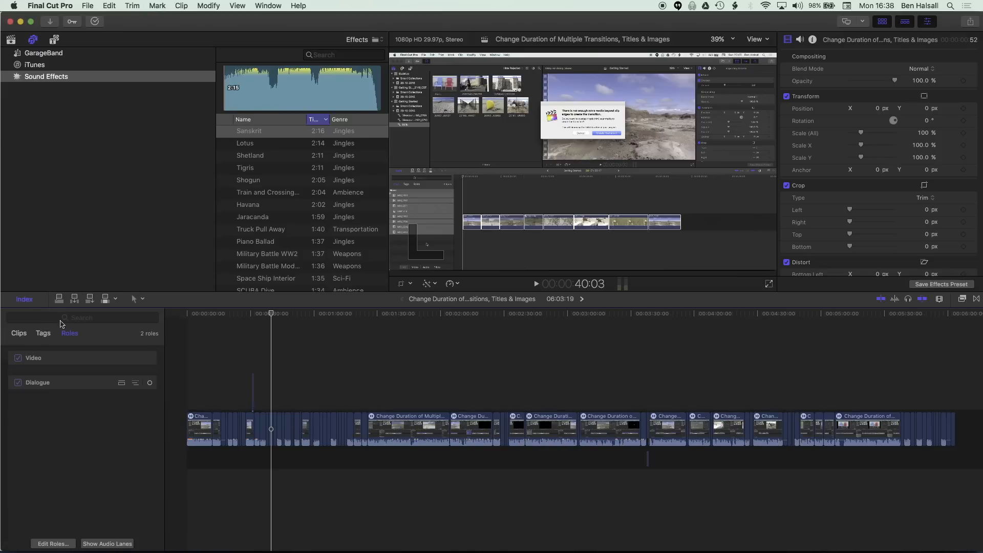
mouse_move(19, 332)
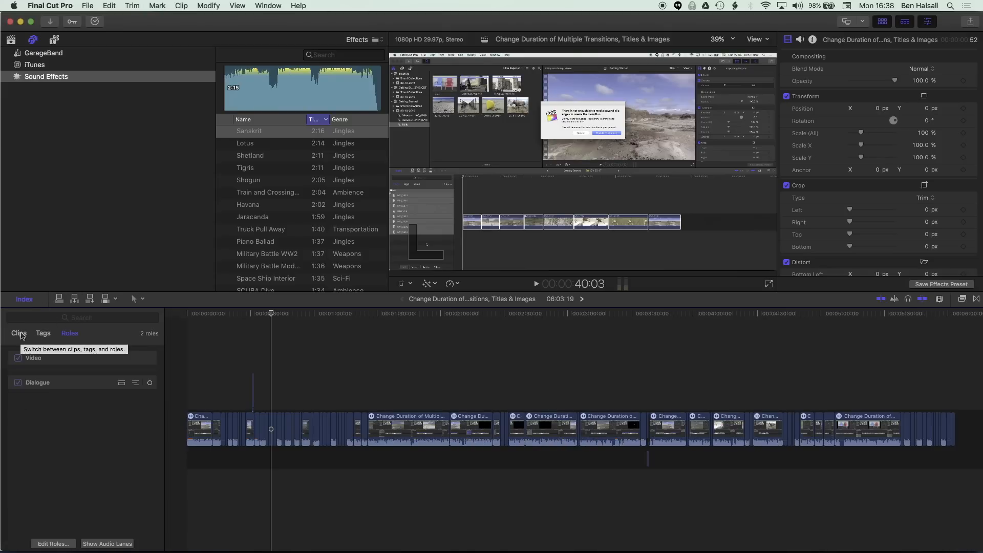
left_click(19, 333)
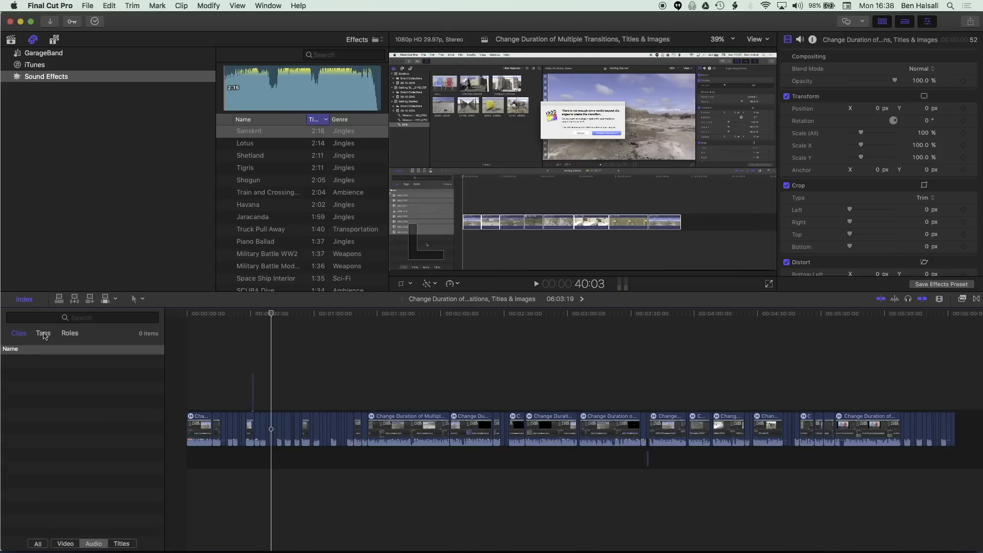
left_click(69, 333)
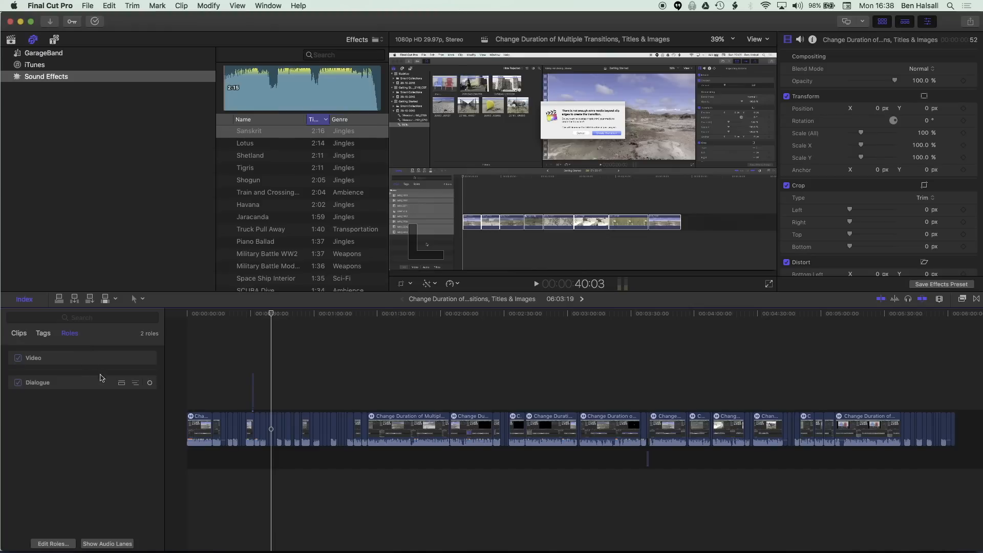
mouse_move(99, 417)
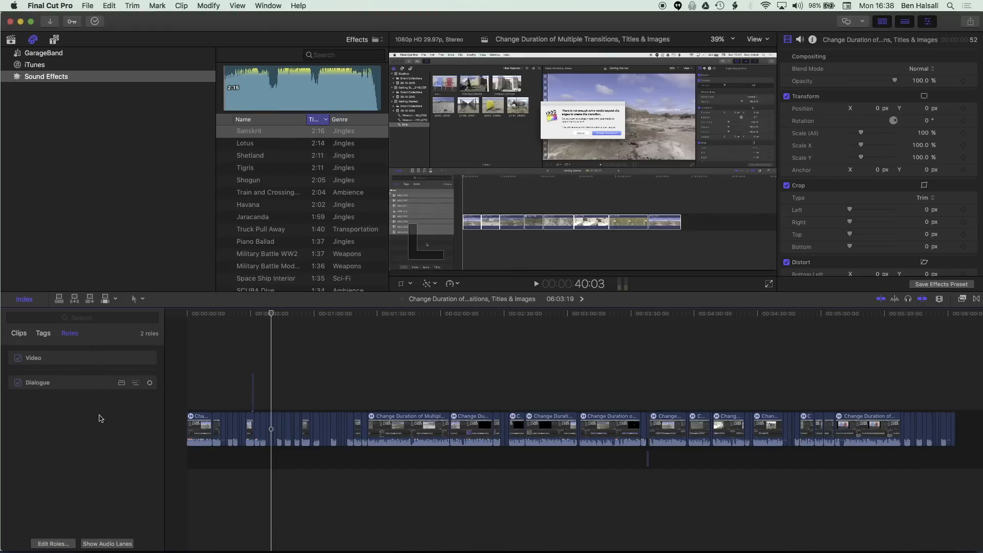
mouse_move(23, 381)
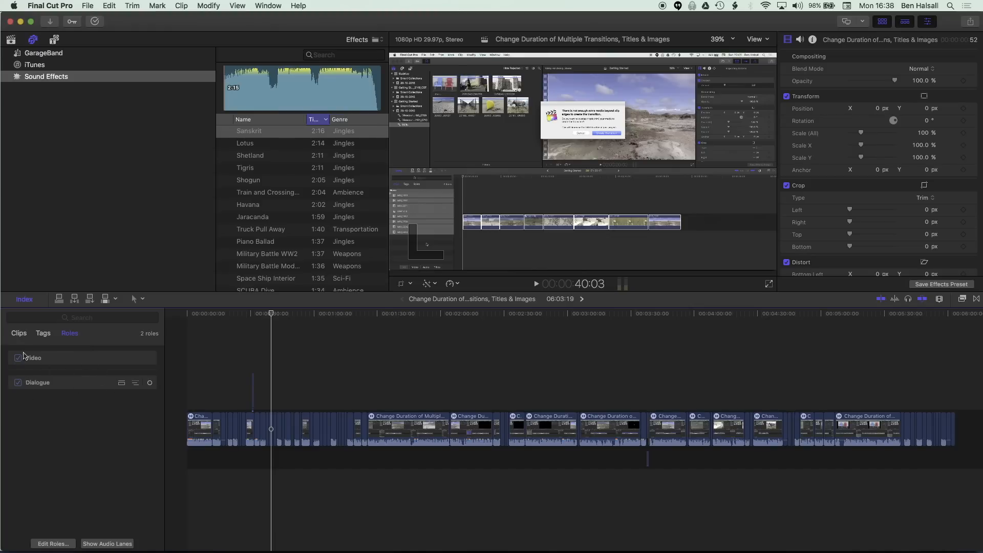
mouse_move(18, 358)
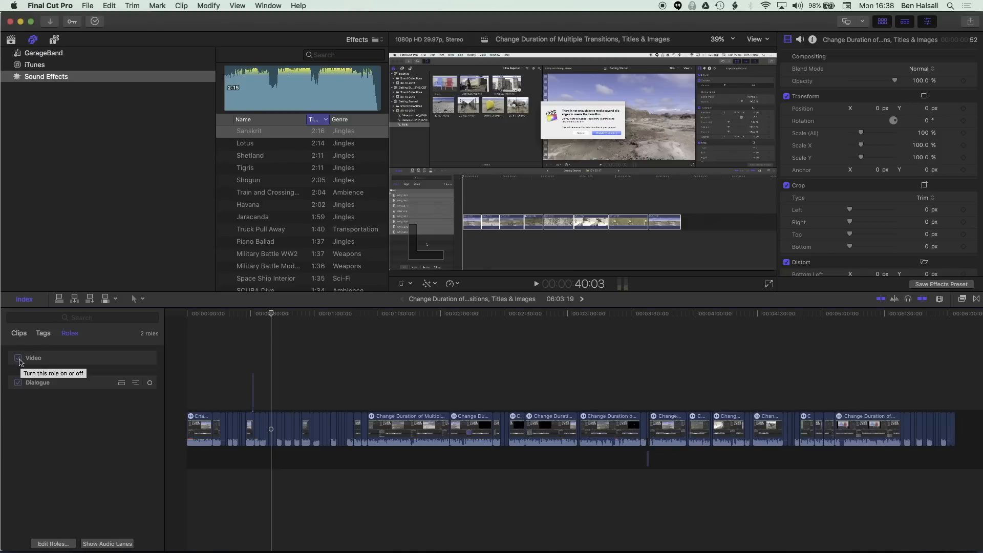
left_click(18, 357)
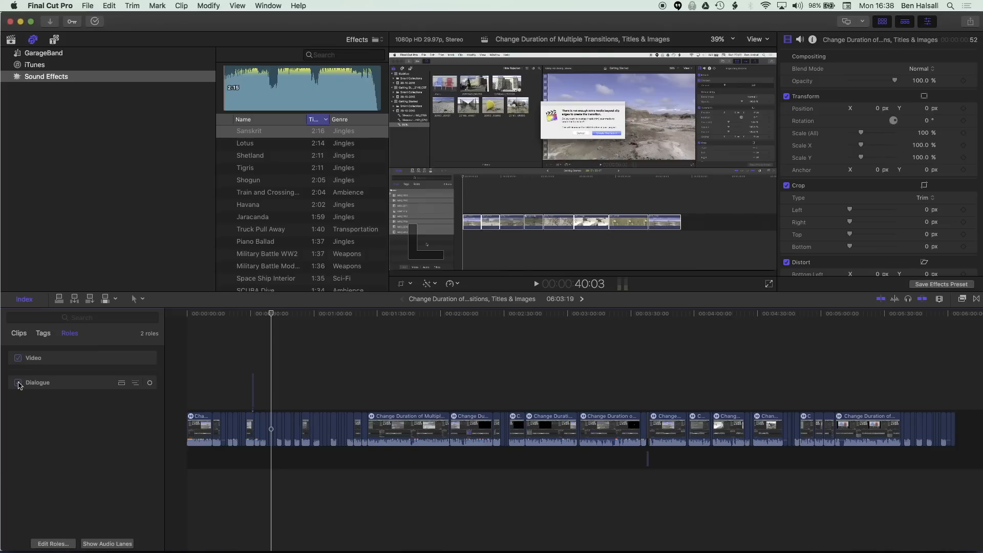
Step: Add the Sanskrit sound effect as an Effects role clip and switch the Dialogue role off
left_click(17, 382)
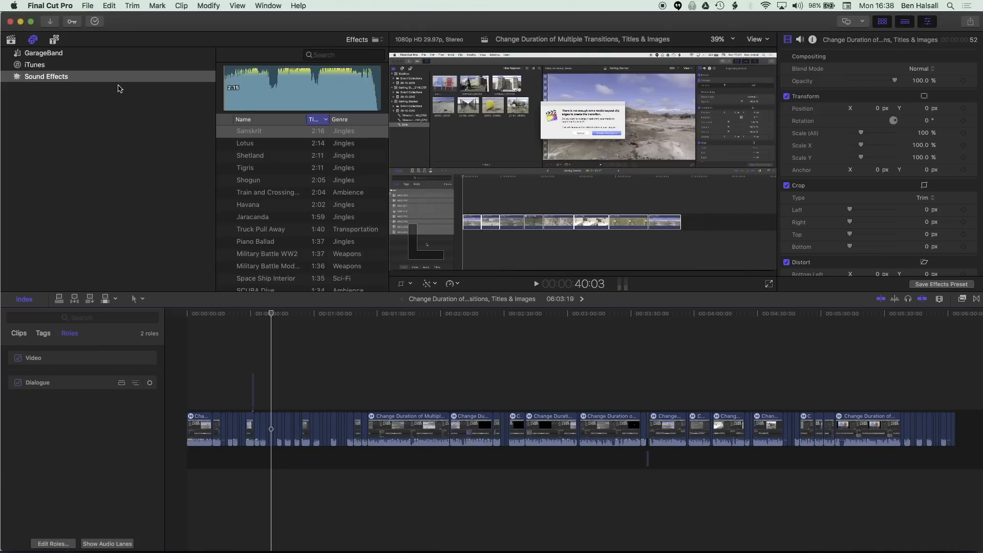
mouse_move(32, 40)
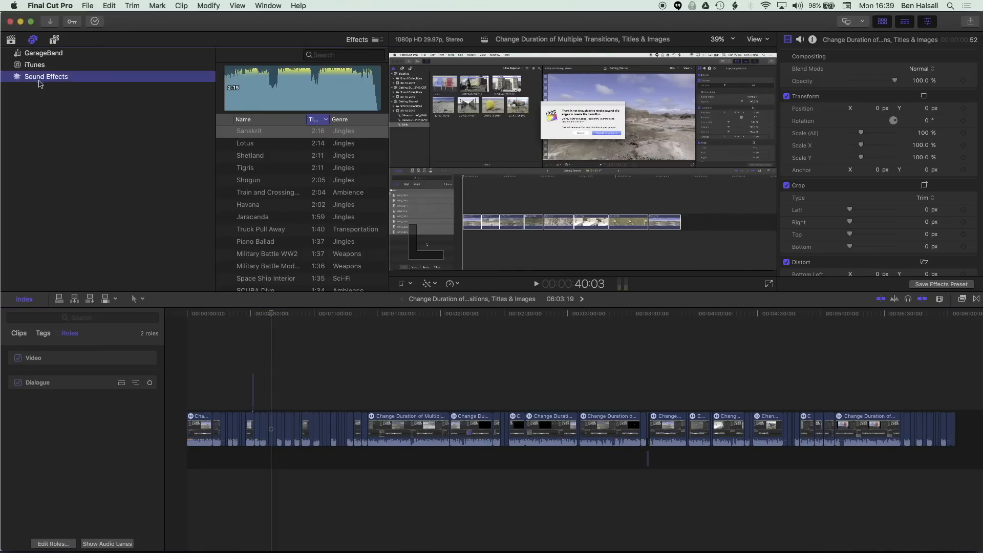
left_click(249, 130)
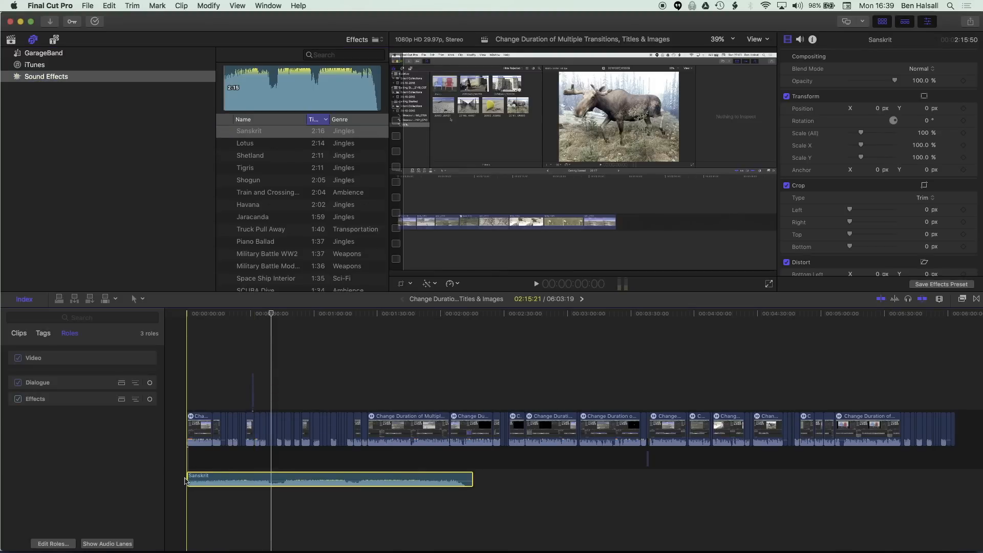
left_click(787, 39)
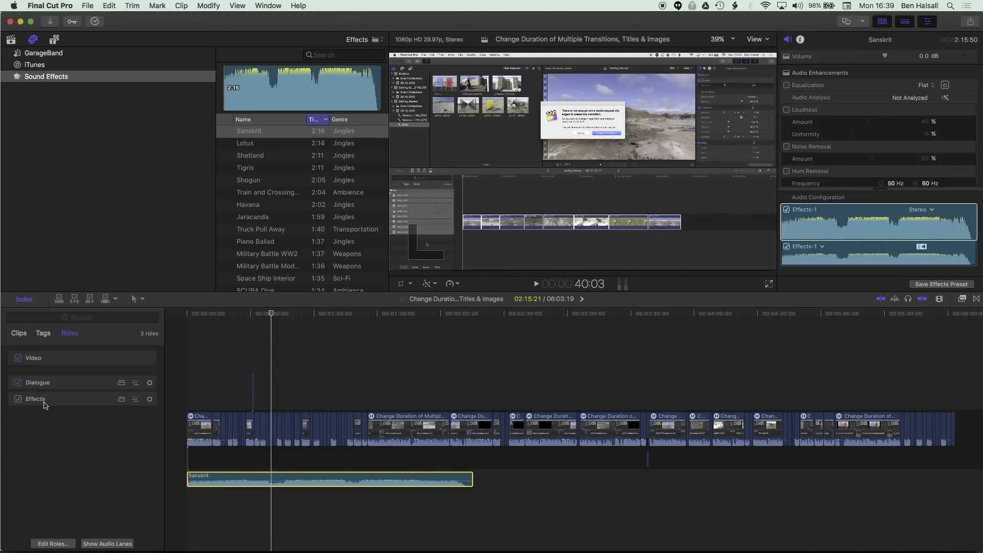
left_click(17, 382)
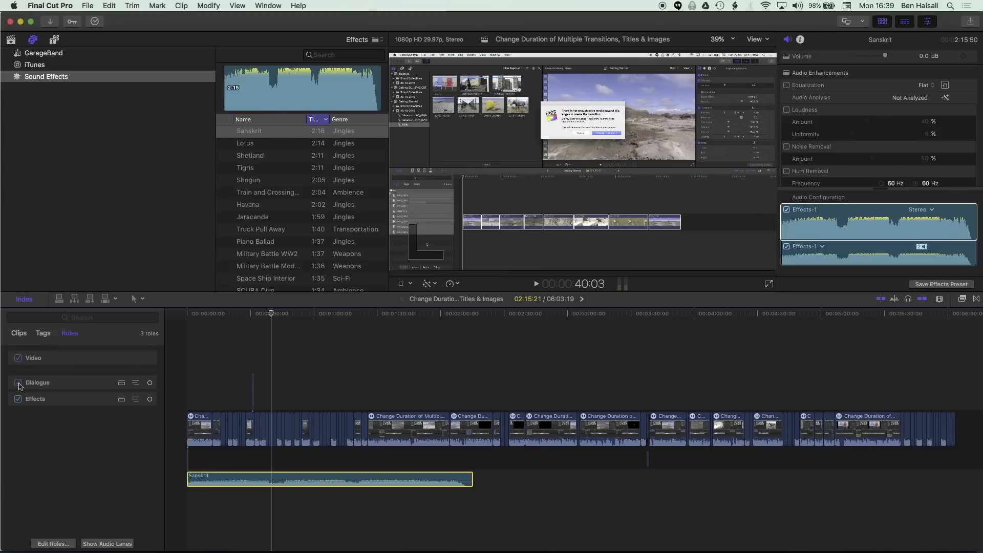
left_click(18, 382)
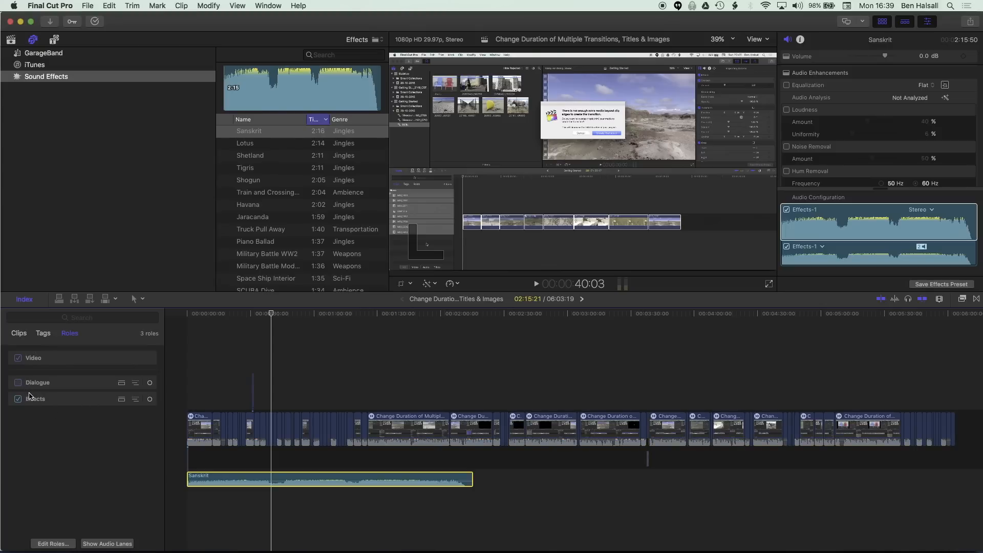
mouse_move(39, 401)
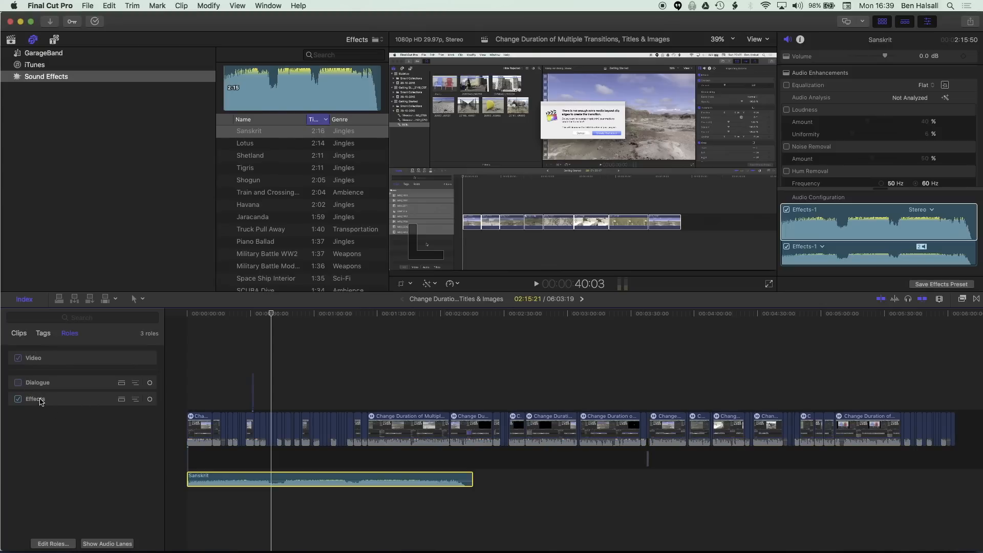
Step: Show Audio Meters via Window > Show in Workspace and play the project from near the start
left_click(267, 6)
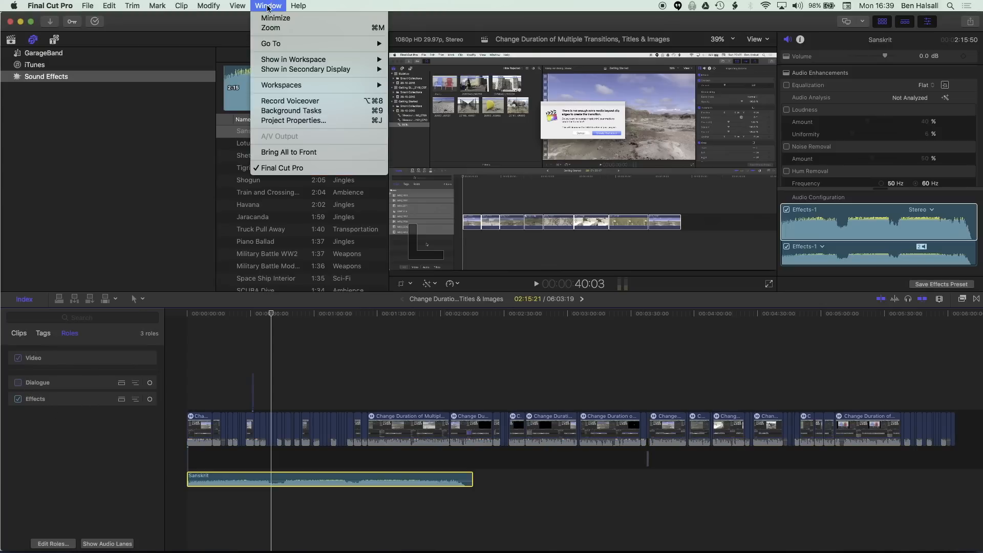
mouse_move(292, 60)
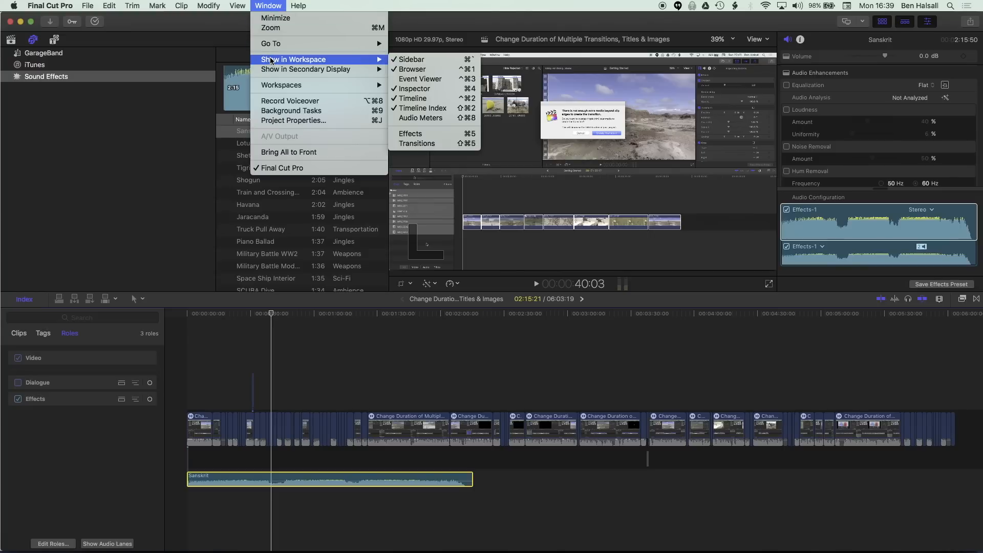
left_click(421, 118)
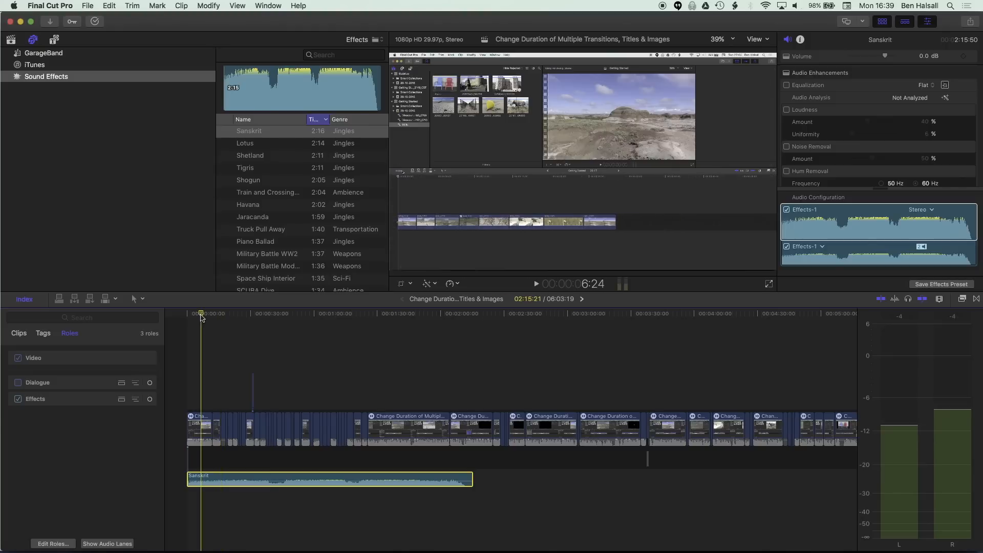
left_click(535, 283)
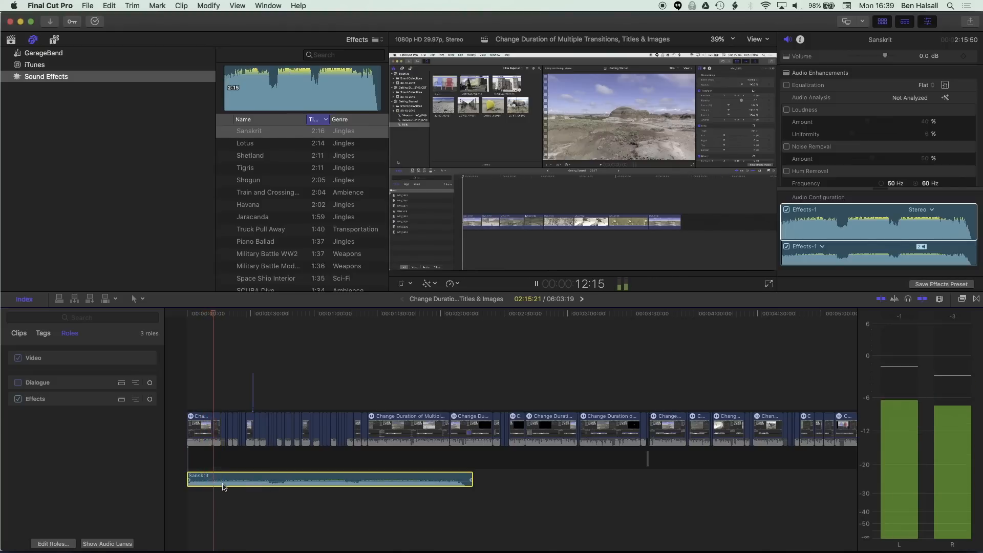
left_click(536, 283)
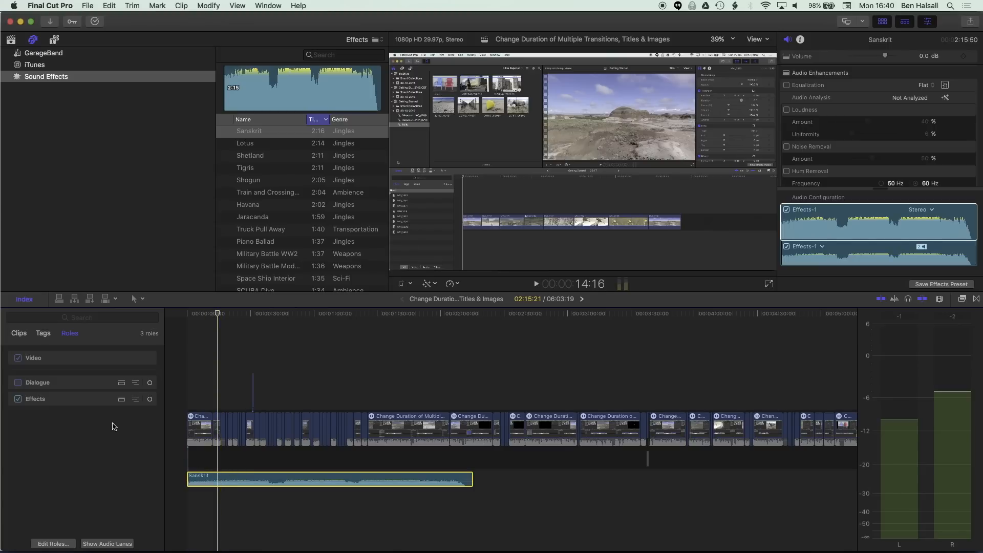
mouse_move(116, 425)
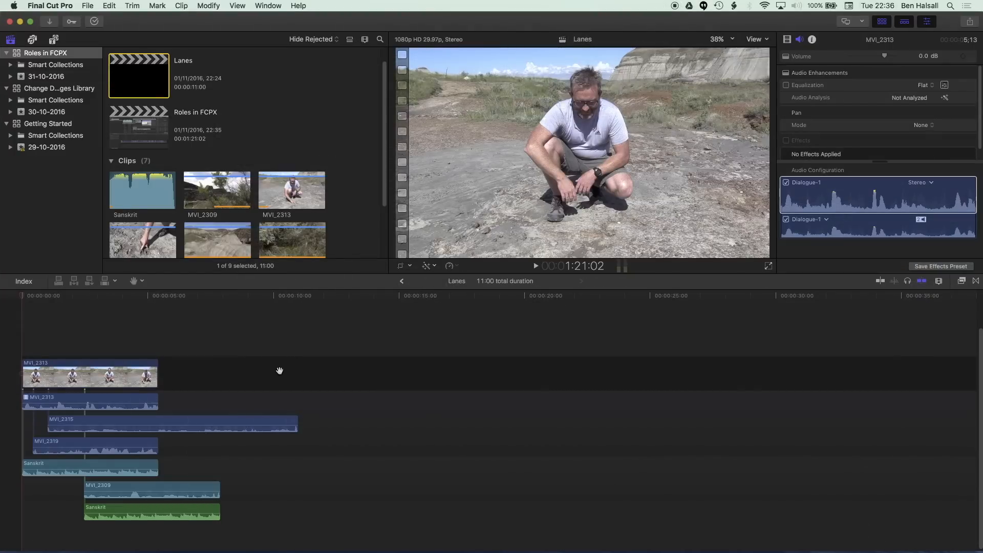
mouse_move(256, 337)
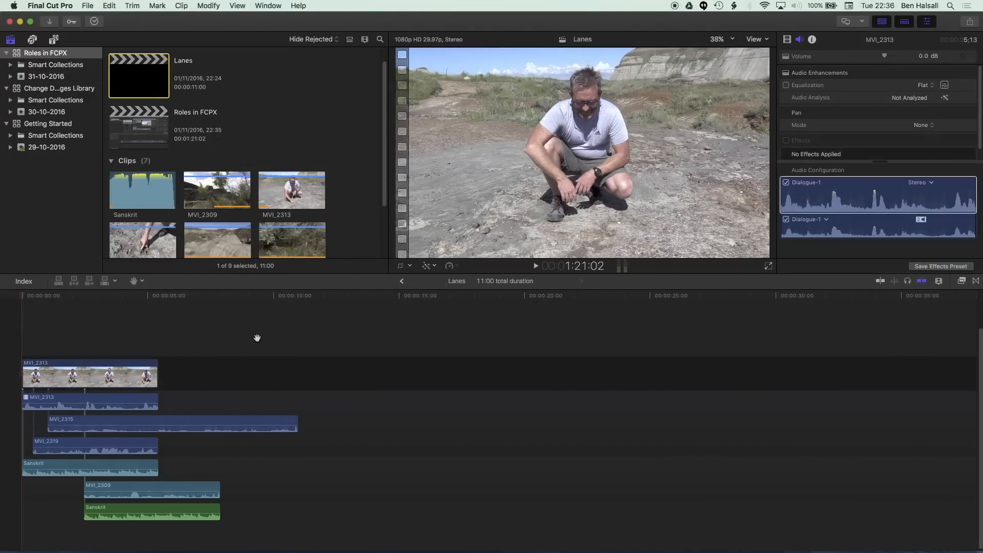
Step: Show the Lanes project's six-clip index list and select the MVI_2315 clip
left_click(23, 280)
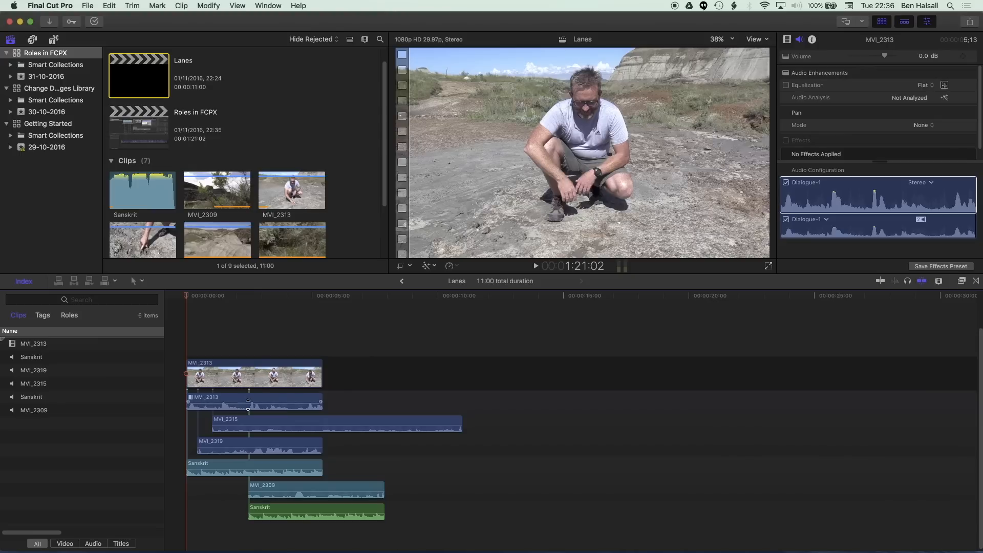
left_click(253, 401)
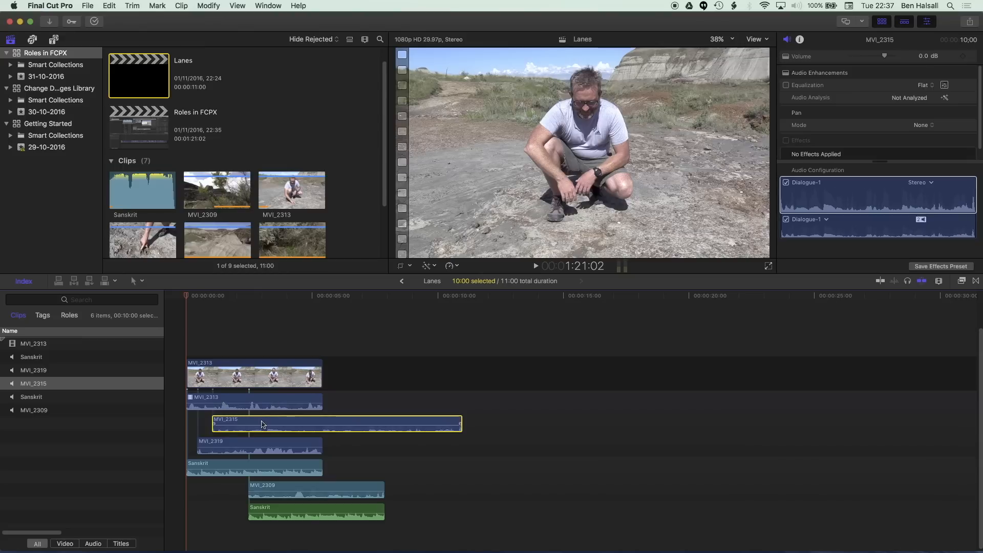
Step: Assign the MVI_2315 audio the Music-1 role via Assign Audio Roles
right_click(263, 424)
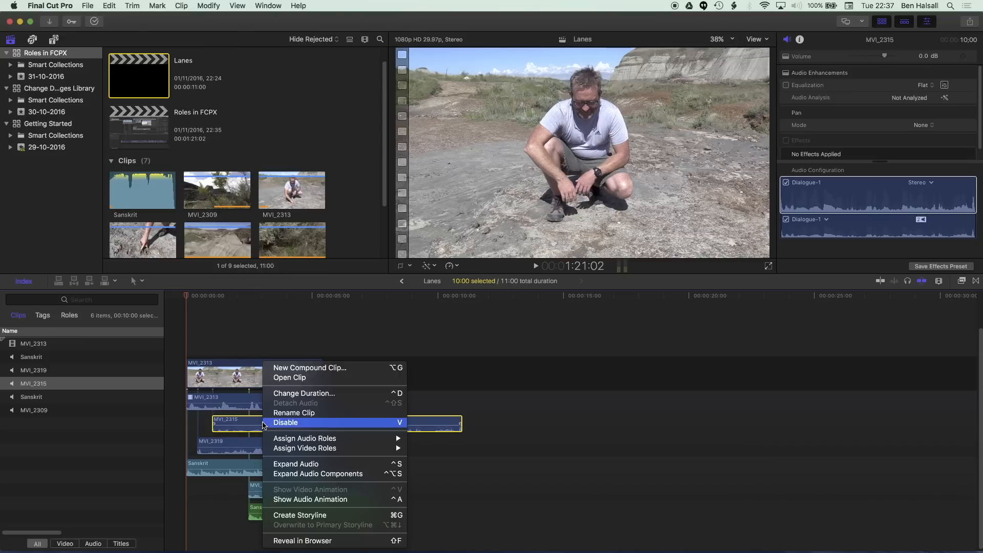
mouse_move(305, 437)
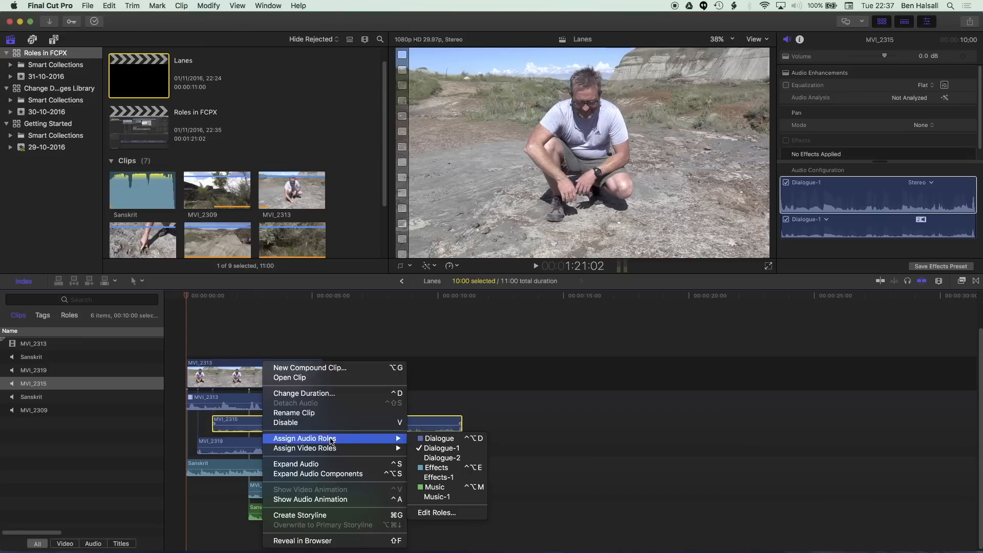
mouse_move(442, 447)
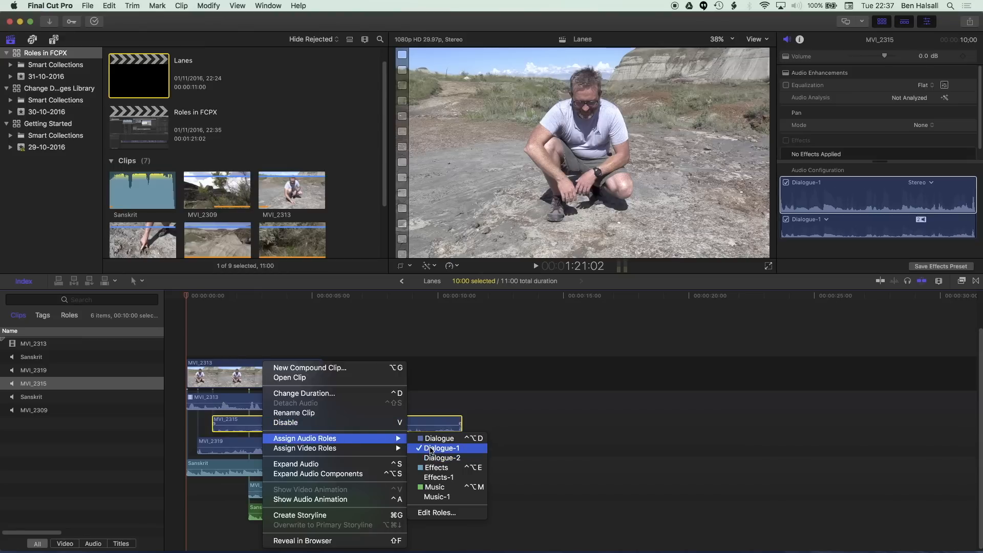
mouse_move(442, 477)
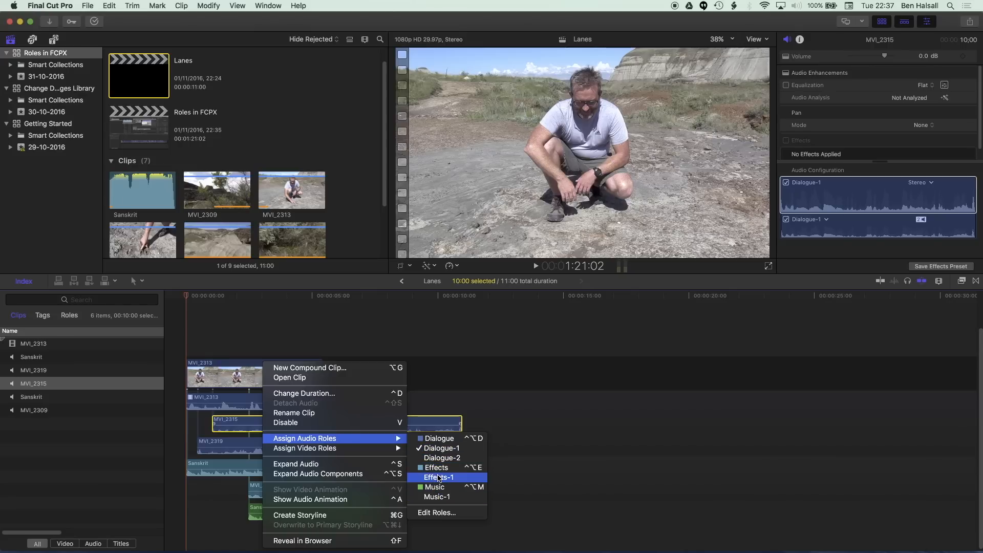
mouse_move(436, 467)
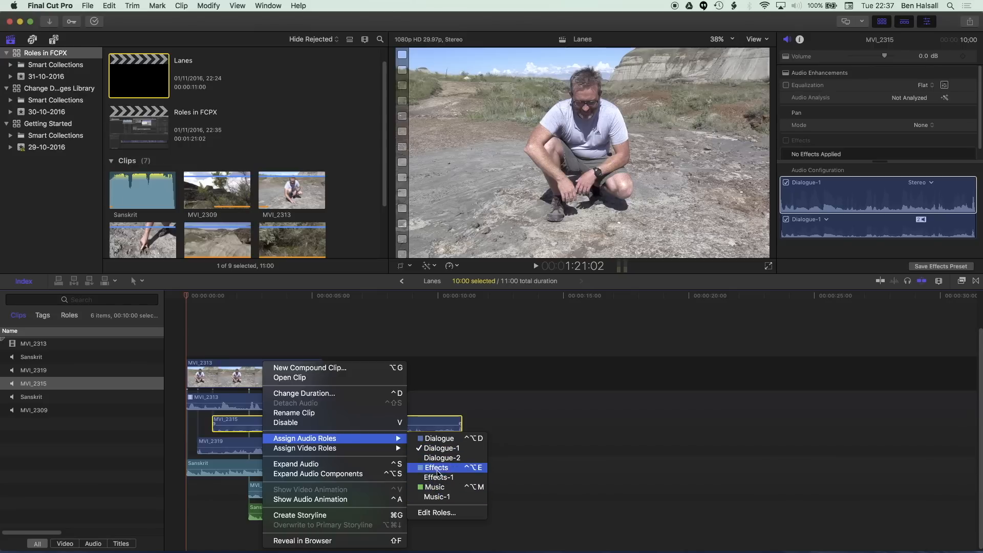
mouse_move(440, 477)
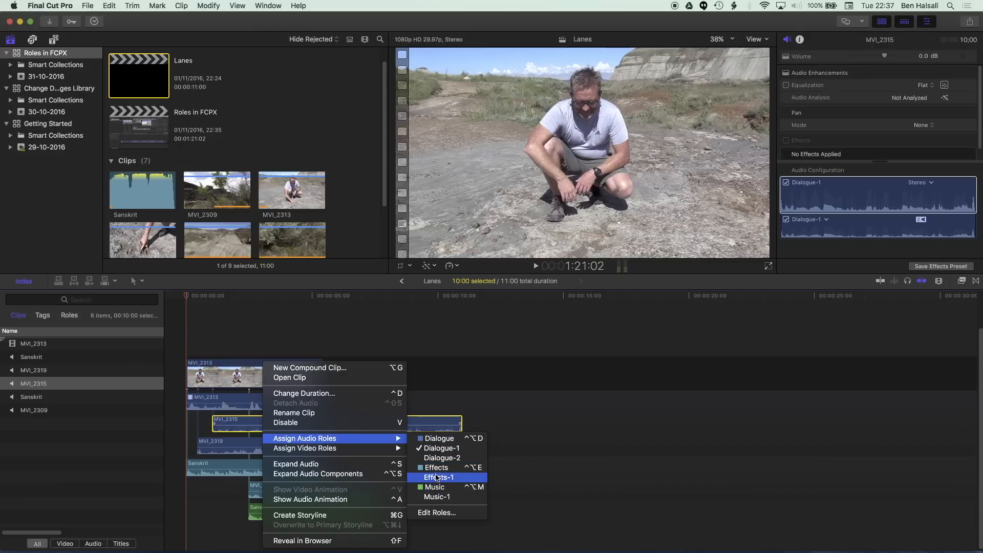
left_click(434, 488)
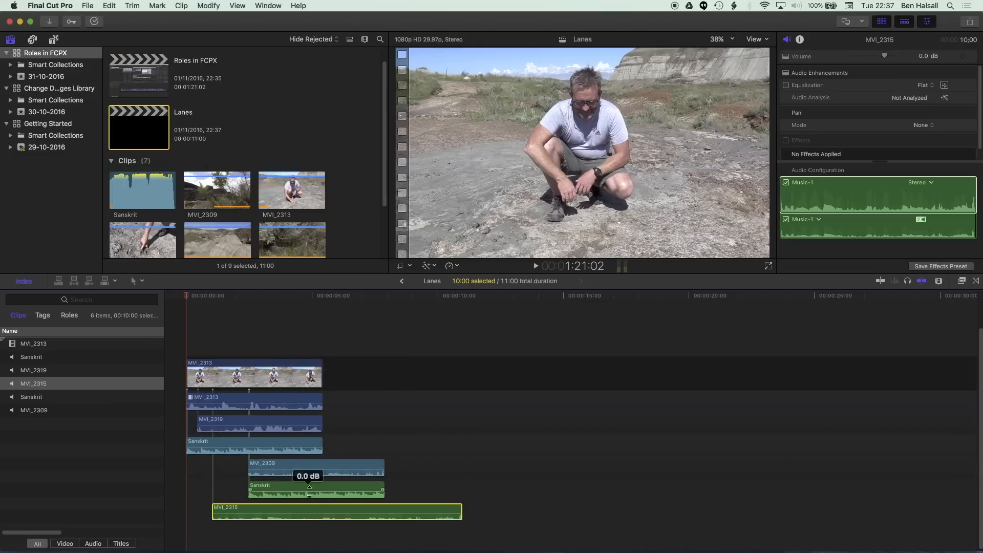
mouse_move(325, 505)
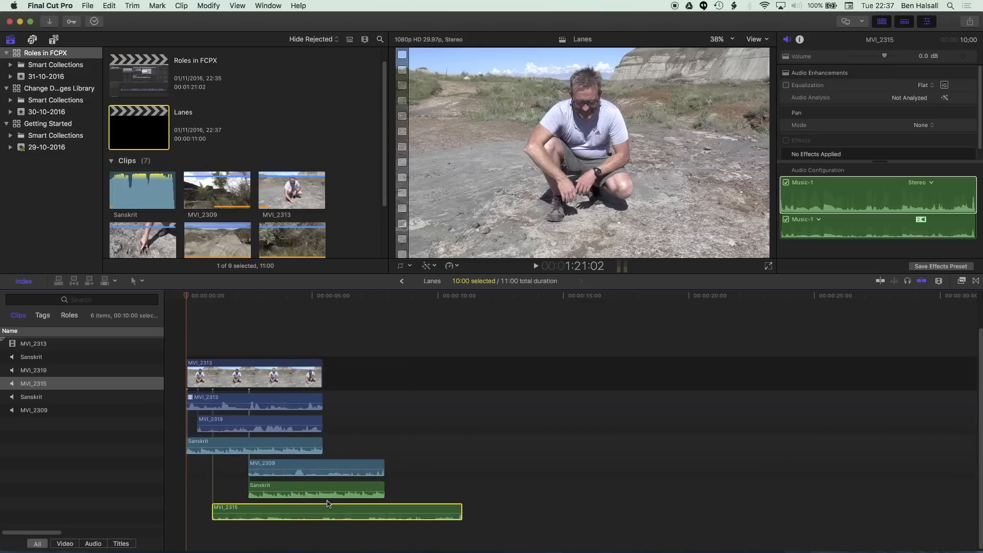
mouse_move(331, 504)
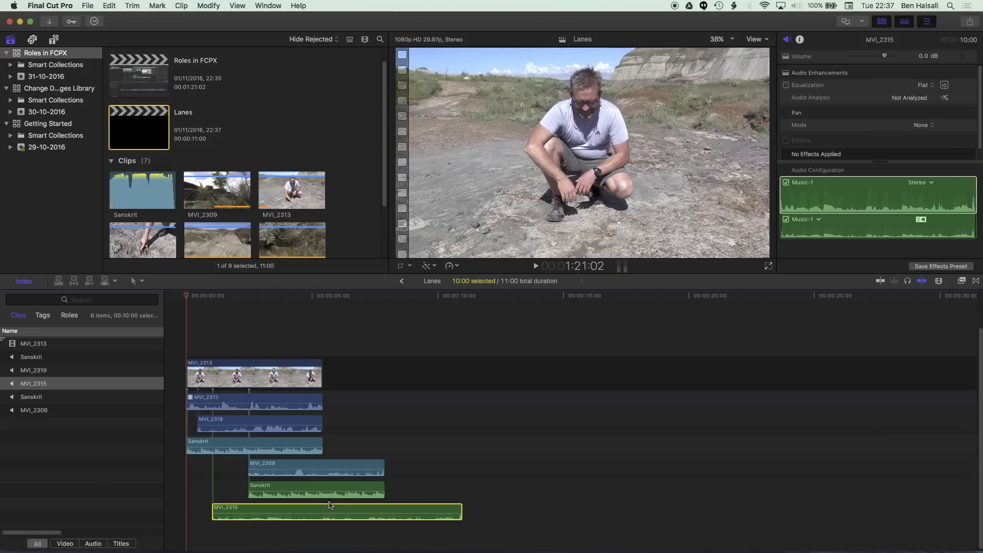
mouse_move(326, 508)
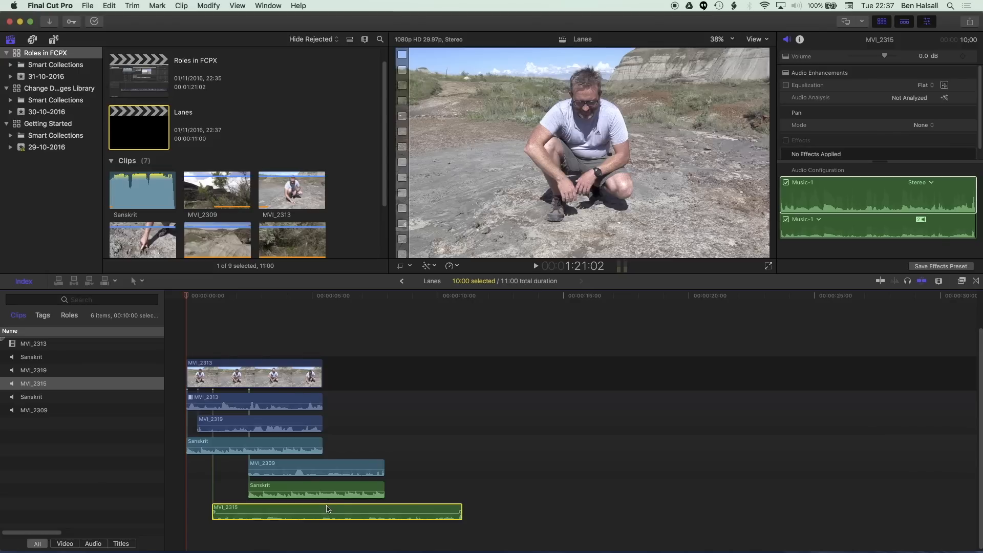
Step: Reassign MVI_2315 to Dialogue-2 and select all clips to reveal the role lanes
right_click(325, 508)
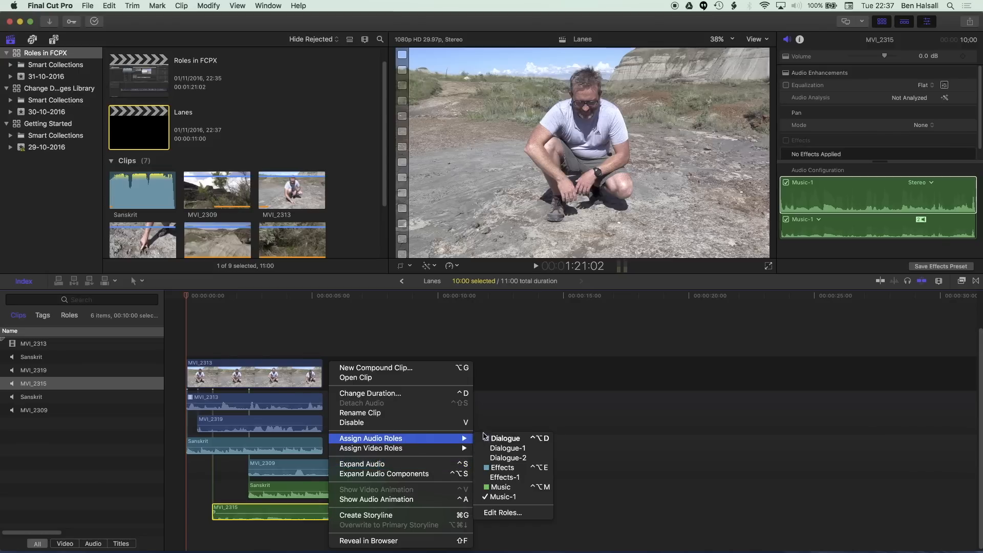
mouse_move(507, 447)
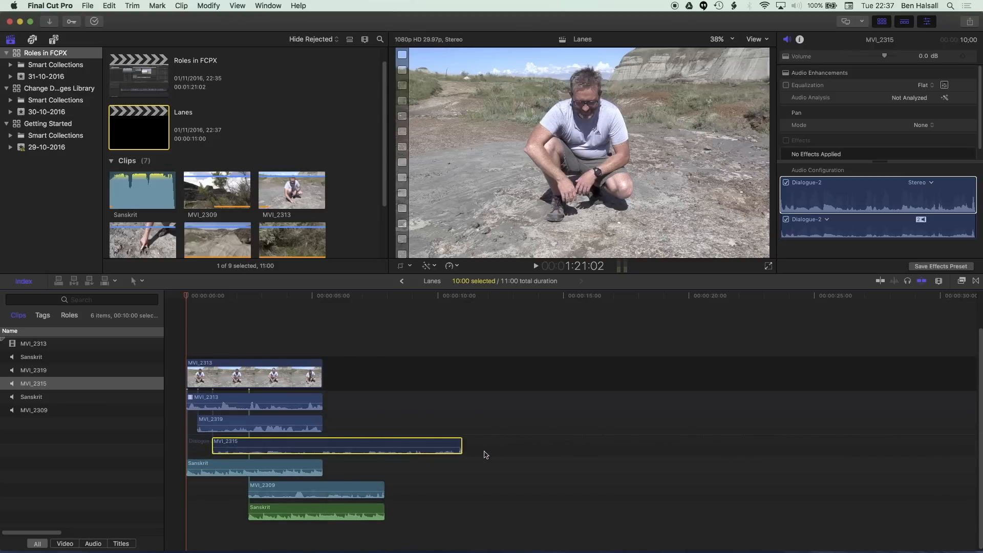
left_click(134, 281)
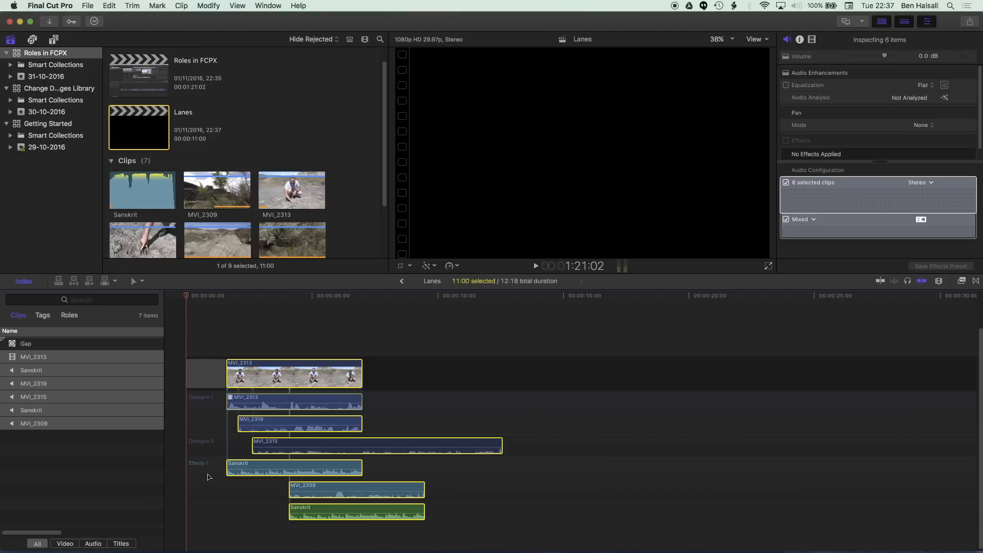
mouse_move(219, 473)
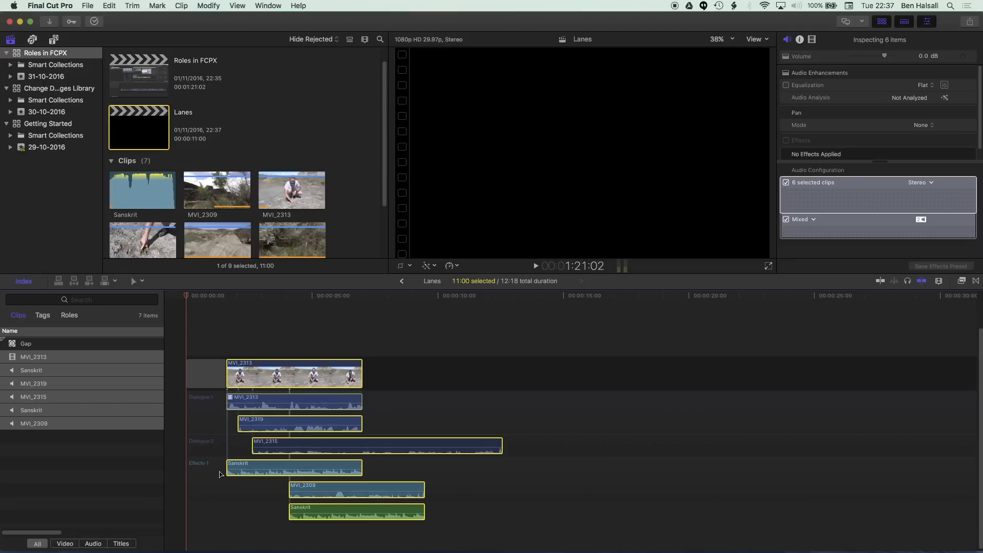
mouse_move(216, 457)
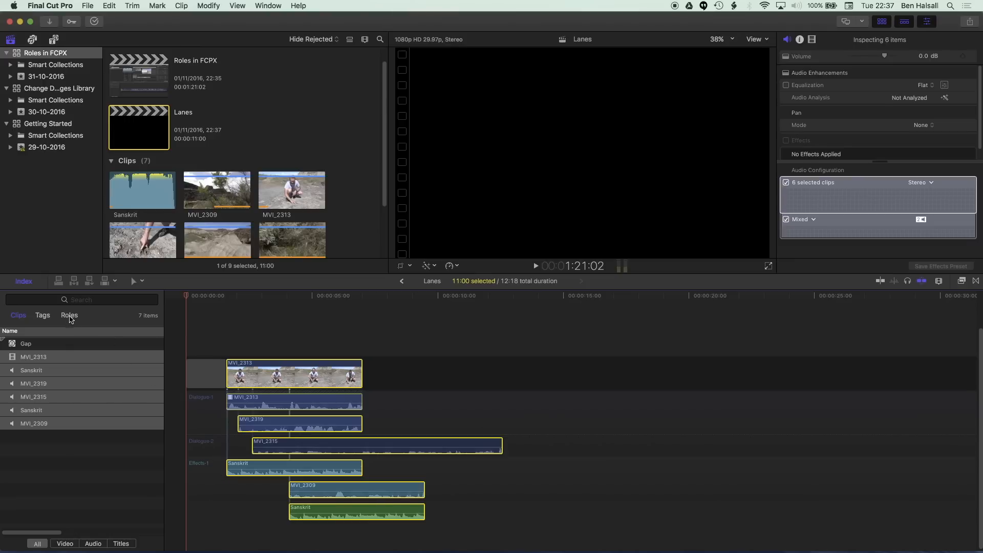
Step: List the Roles in the index and collapse the Dialogue sub-roles into one lane
left_click(69, 314)
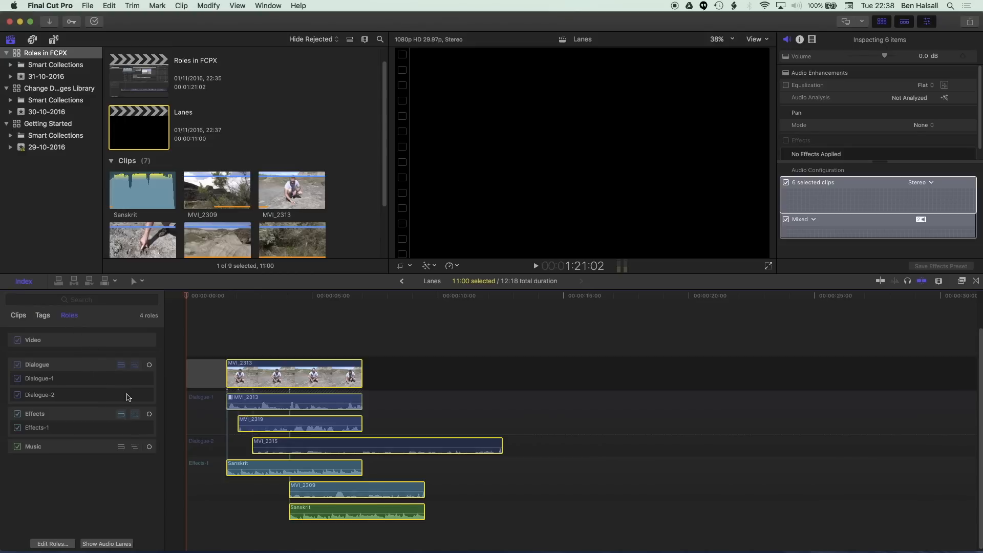
mouse_move(123, 368)
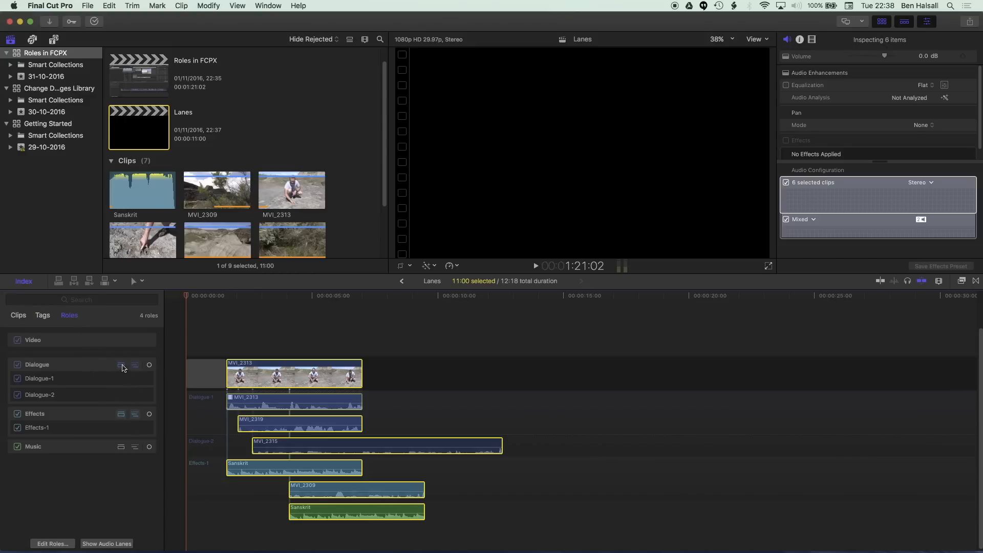
mouse_move(121, 366)
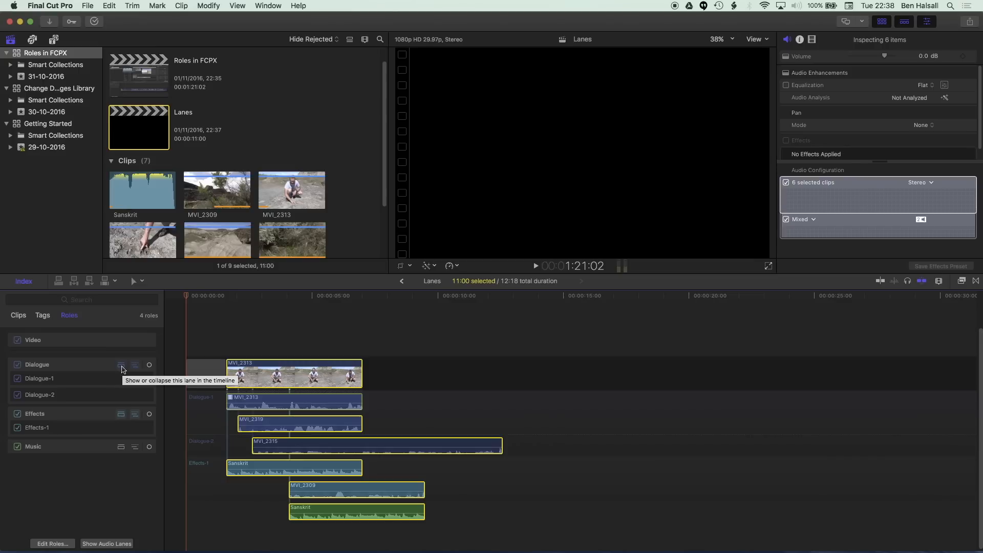
left_click(122, 364)
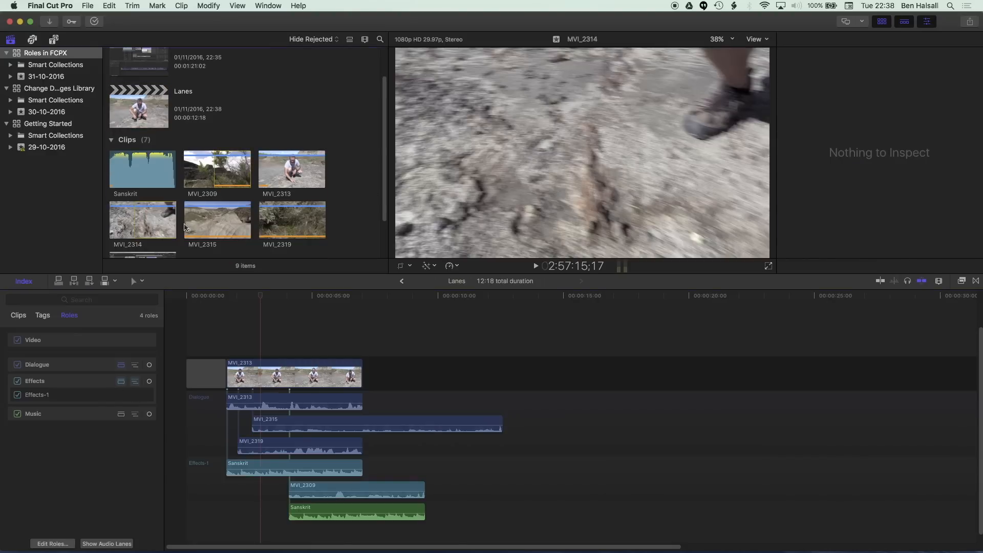
Step: Add the MVI_2314 clip to the timeline and stop showing Dialogue in its own lane
left_click(143, 219)
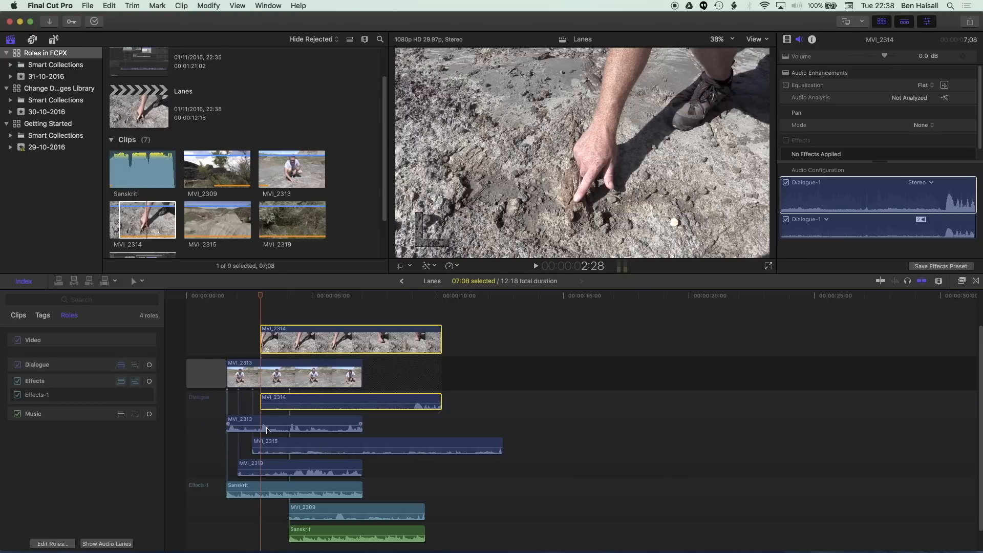
left_click(283, 445)
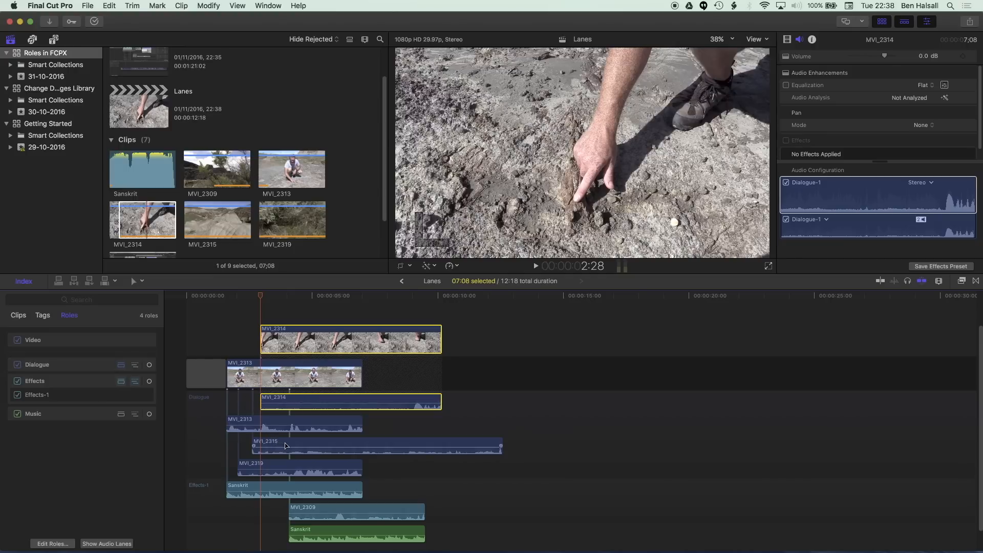
mouse_move(299, 453)
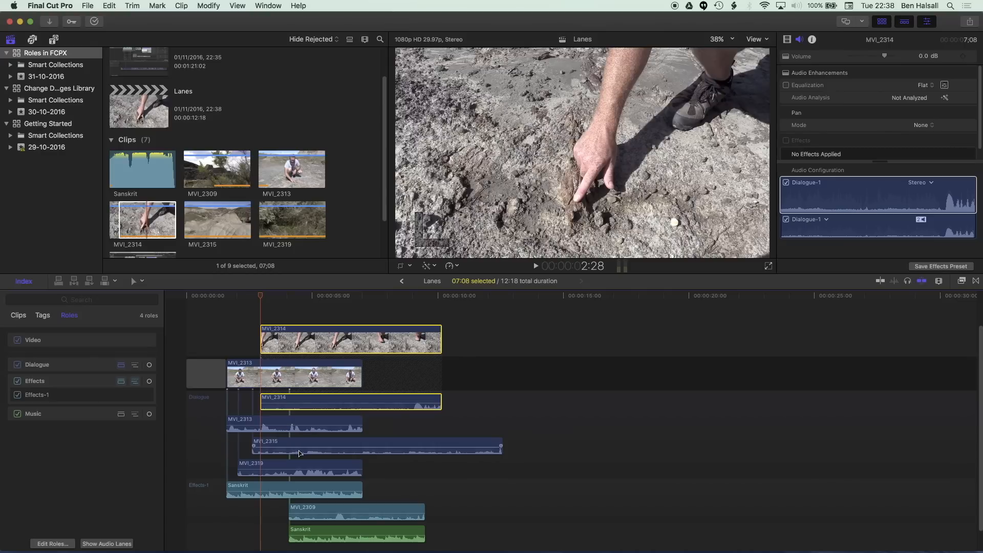
mouse_move(289, 435)
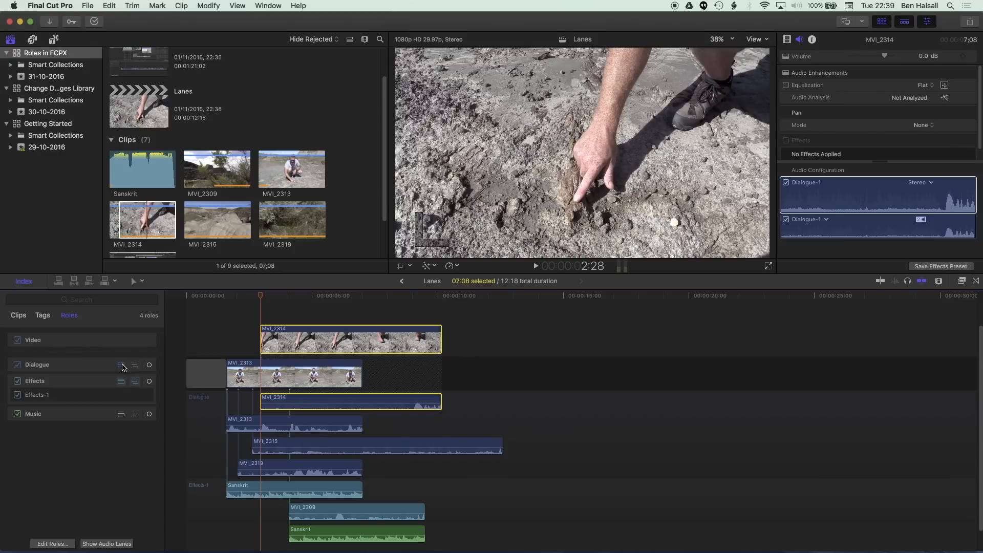
left_click(122, 364)
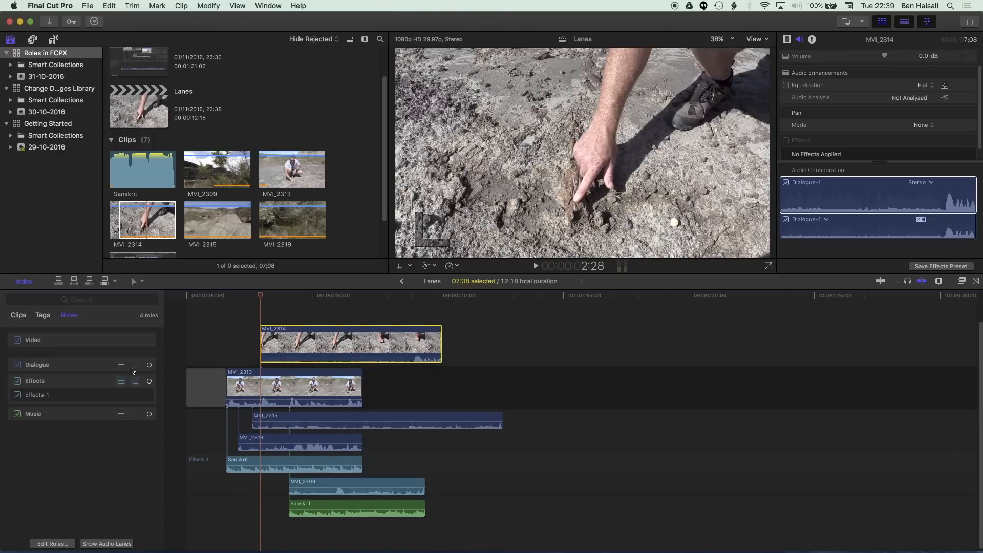
mouse_move(202, 388)
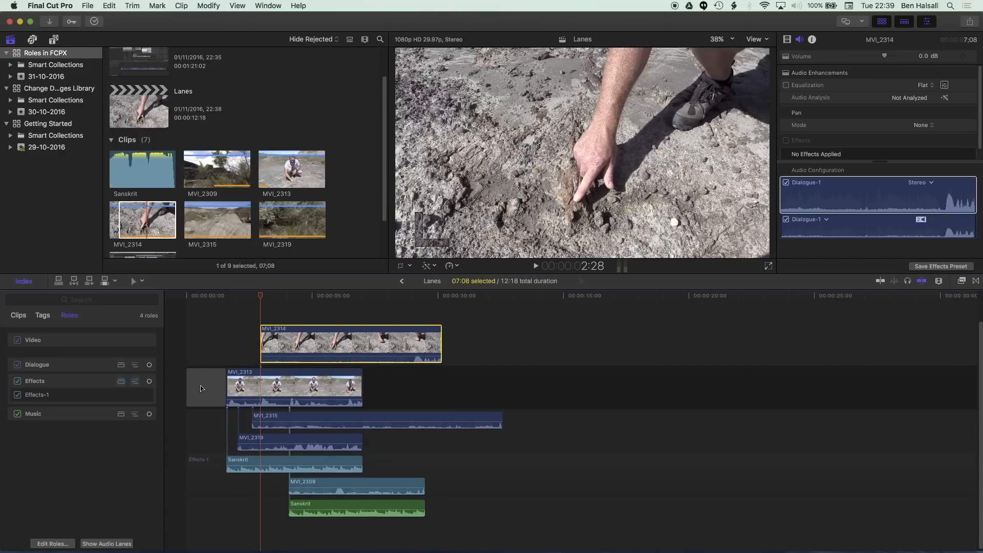
mouse_move(136, 369)
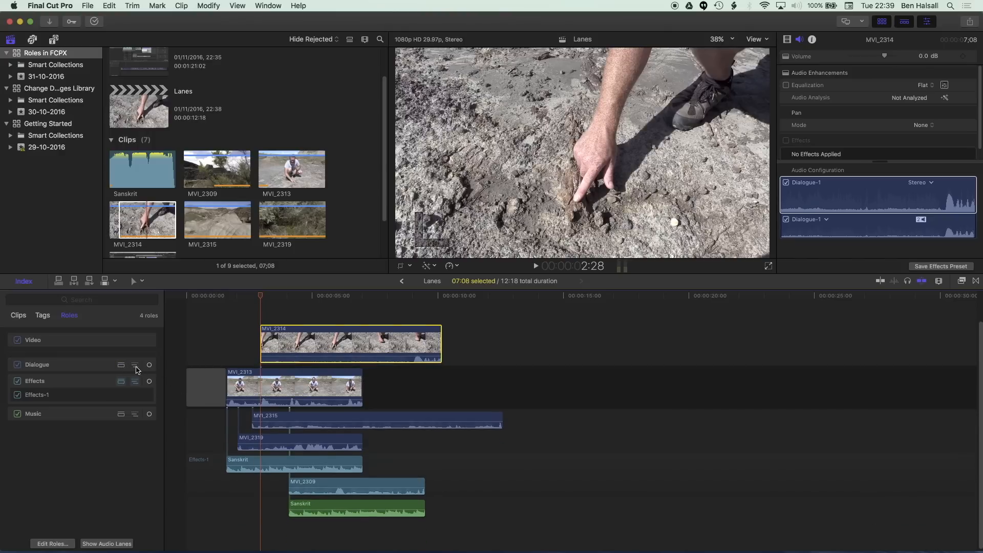
Step: Expand the Dialogue lane into separate Dialogue-1 and Dialogue-2 subrole lanes
left_click(121, 364)
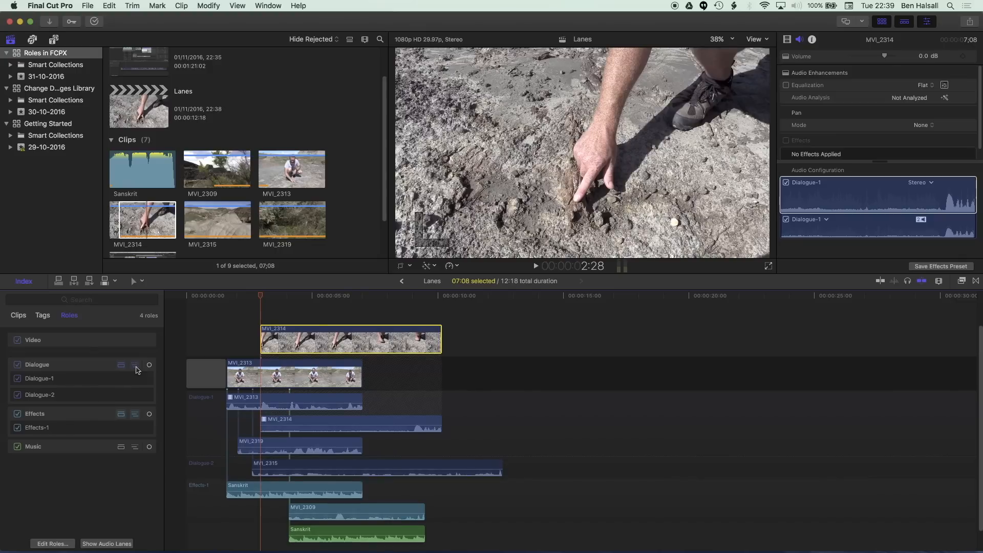
left_click(121, 364)
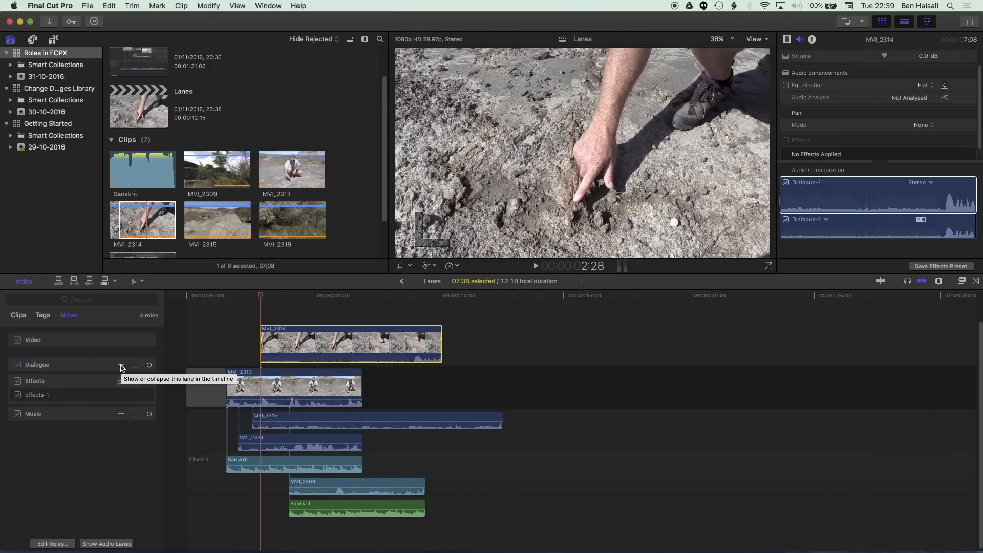
left_click(120, 364)
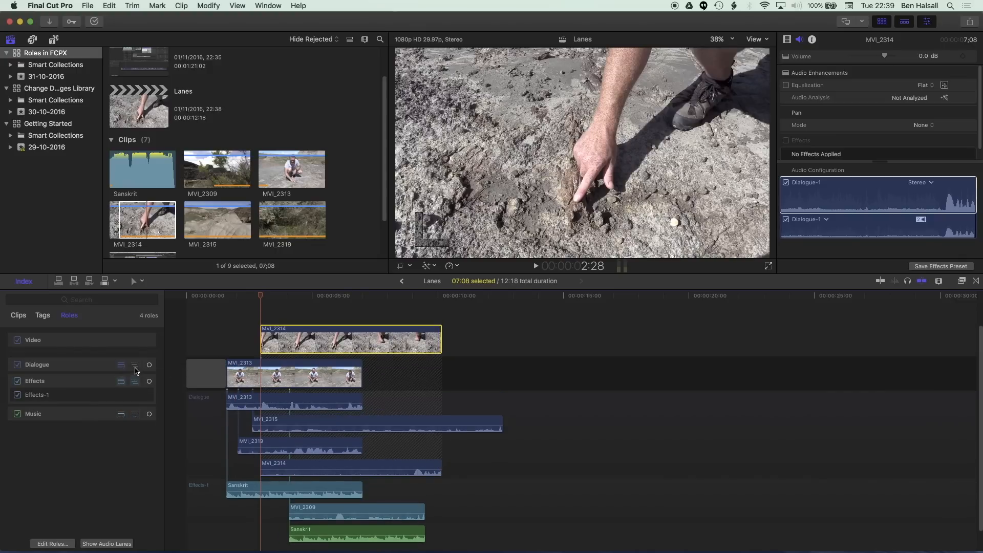
left_click(135, 365)
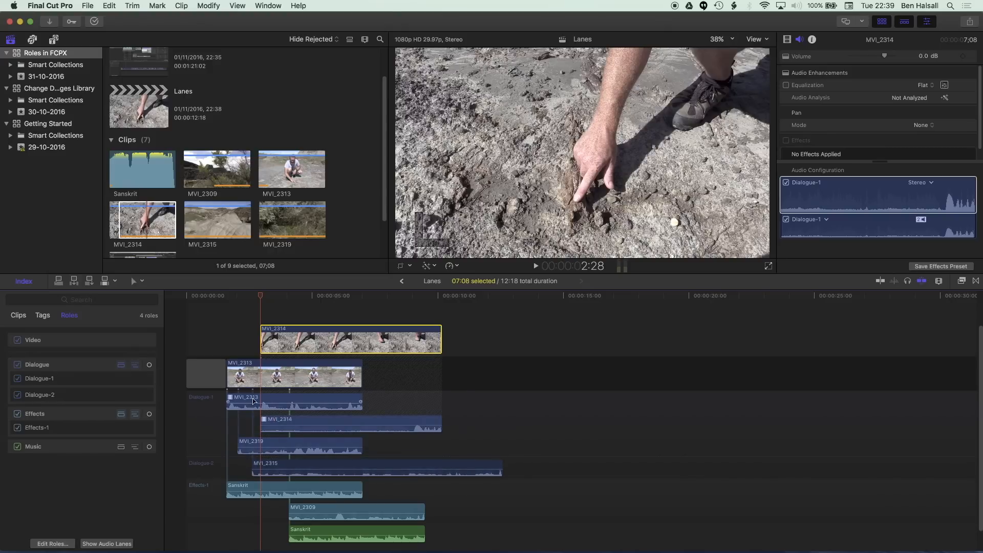
mouse_move(239, 429)
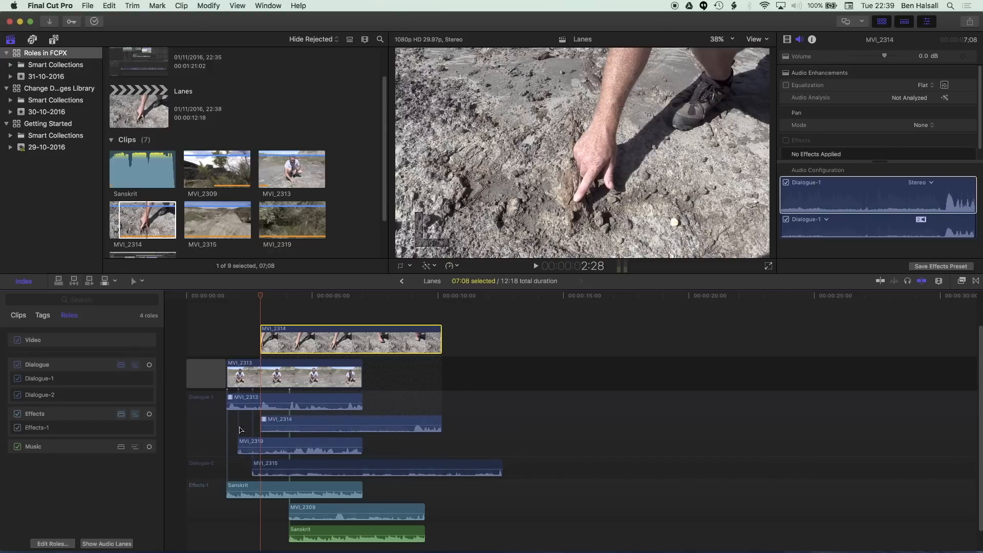
mouse_move(220, 434)
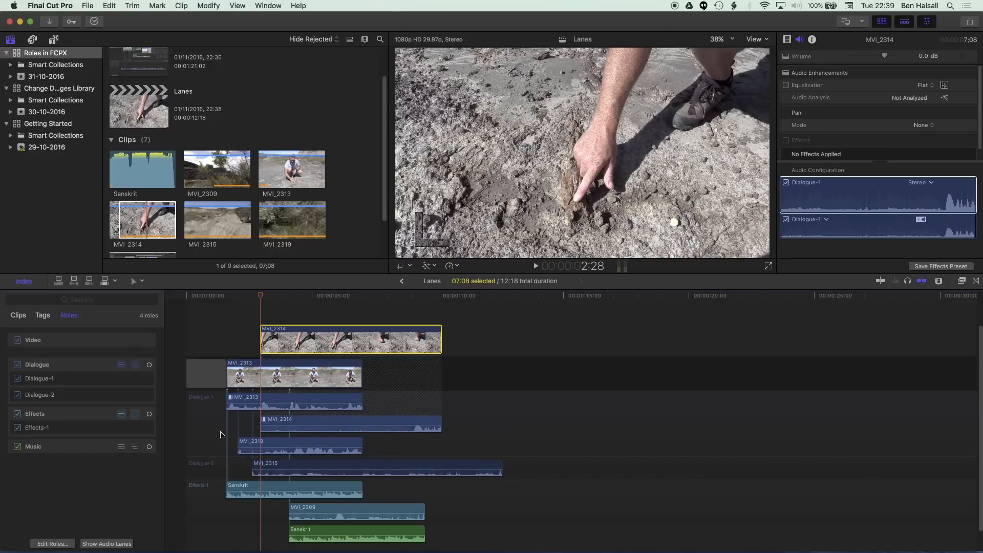
Step: Assign the MVI_2314 audio to the Dialogue-2 subrole so it moves lanes
right_click(283, 422)
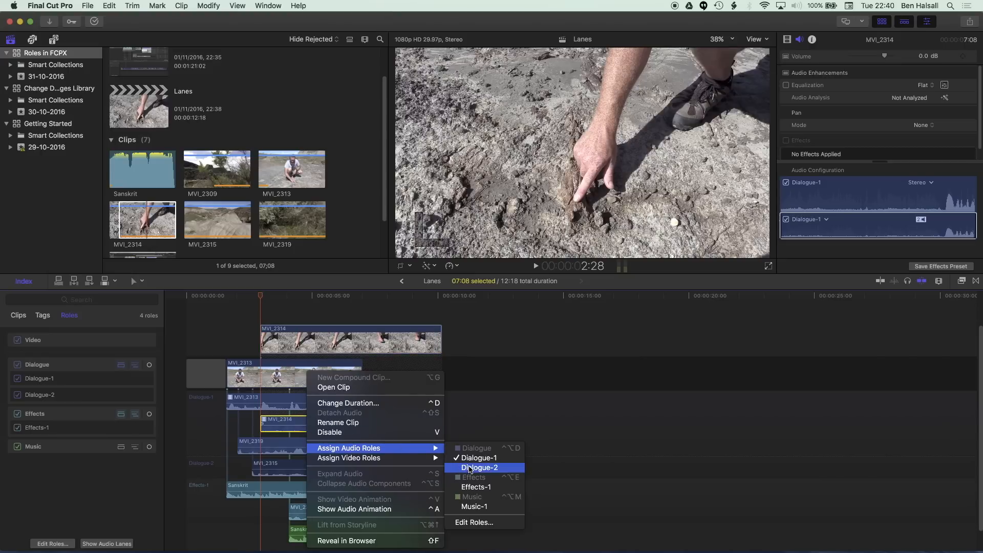
left_click(479, 468)
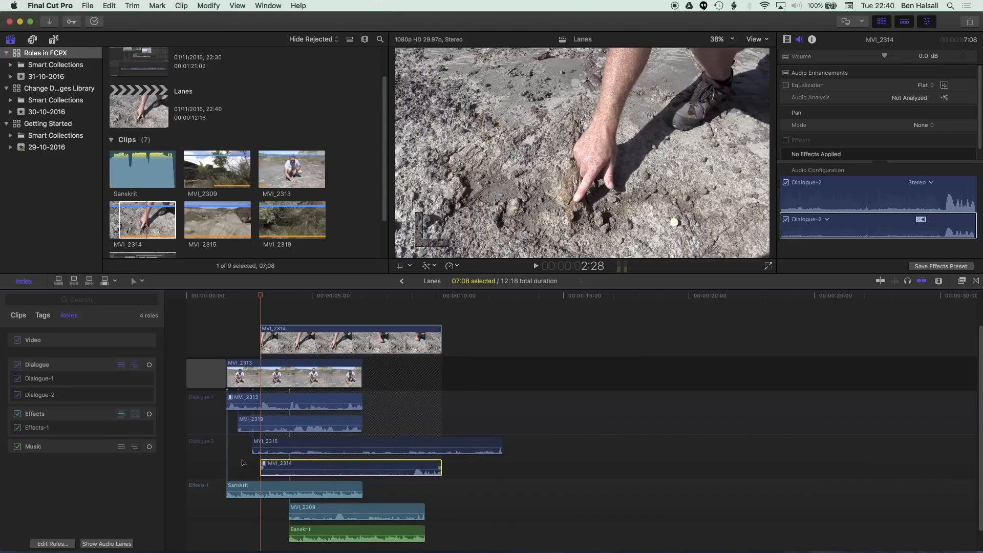
mouse_move(80, 392)
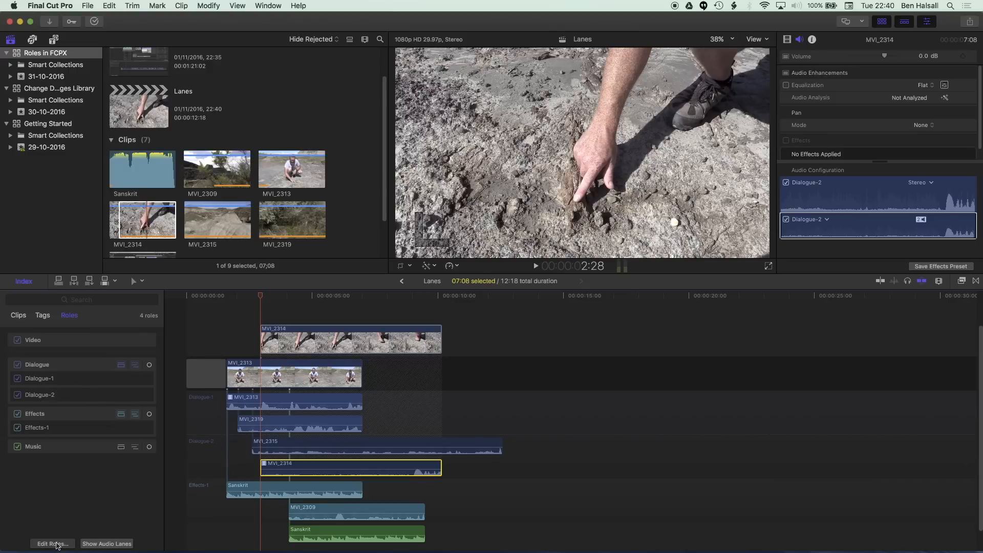
left_click(52, 544)
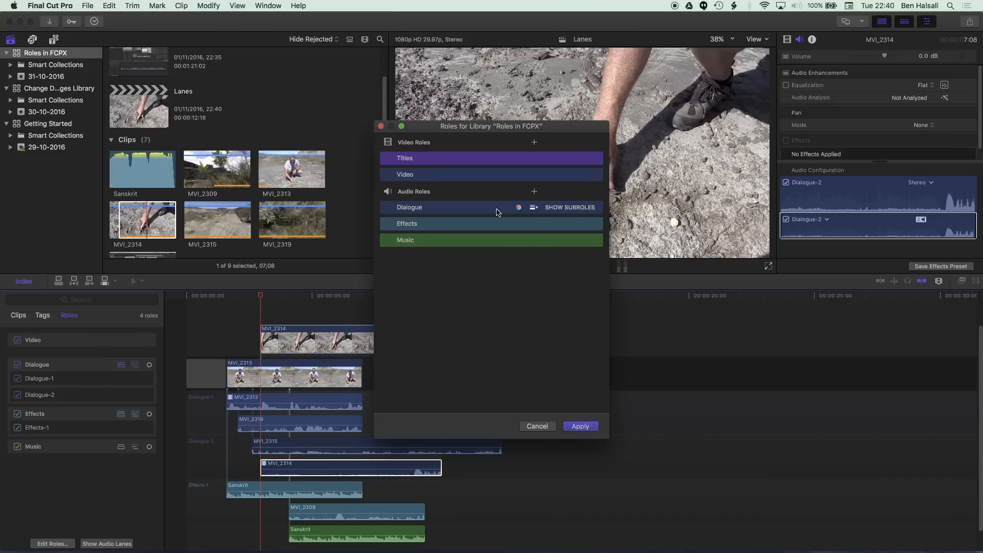
left_click(570, 207)
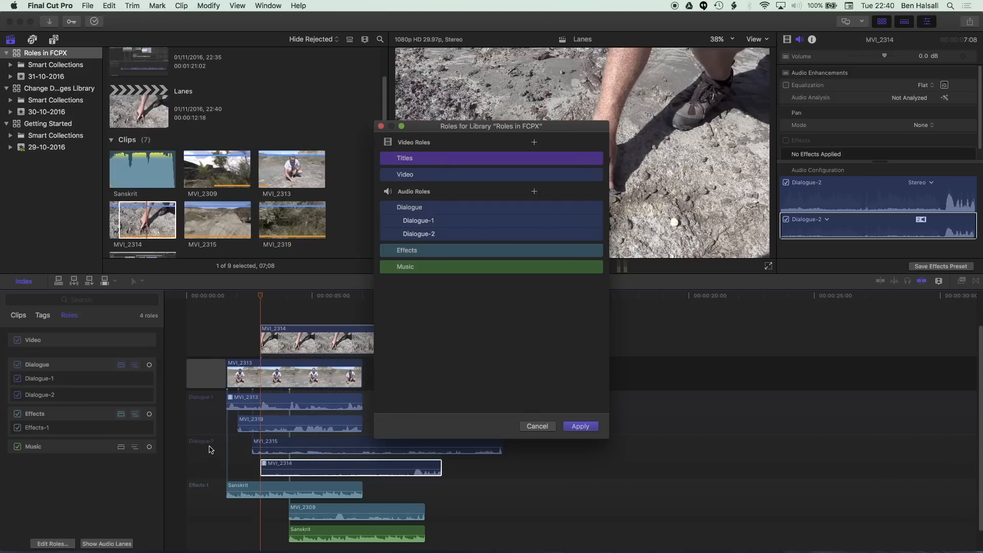
mouse_move(474, 370)
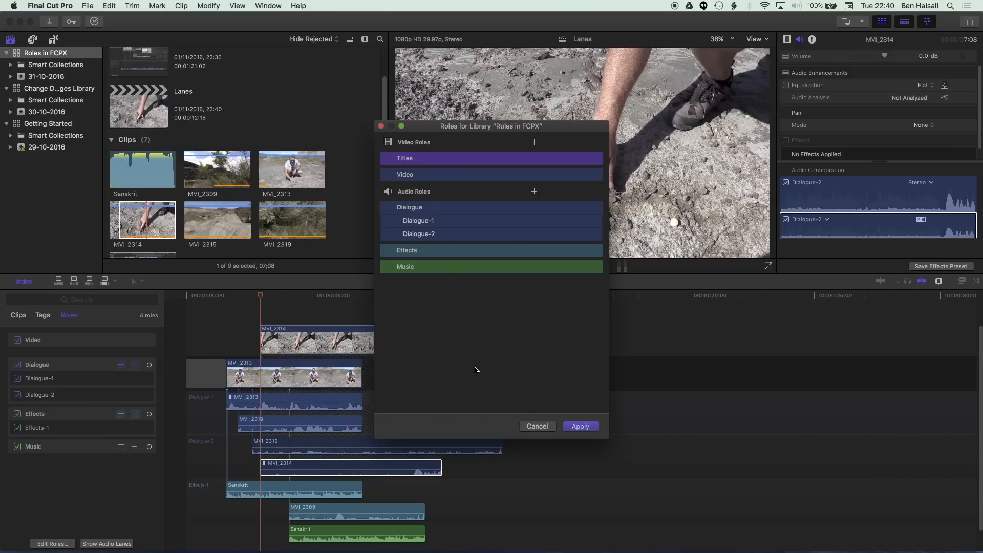
mouse_move(408, 207)
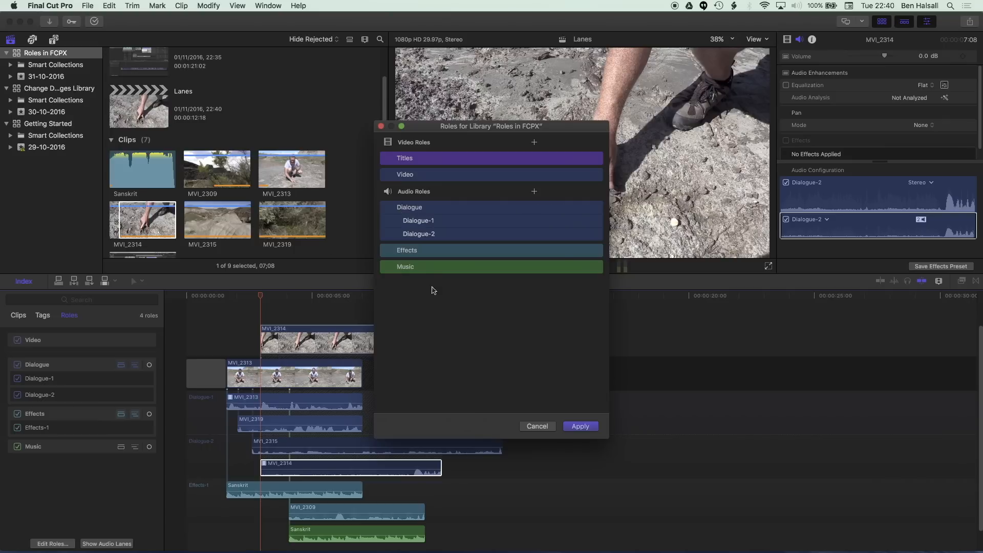
mouse_move(418, 261)
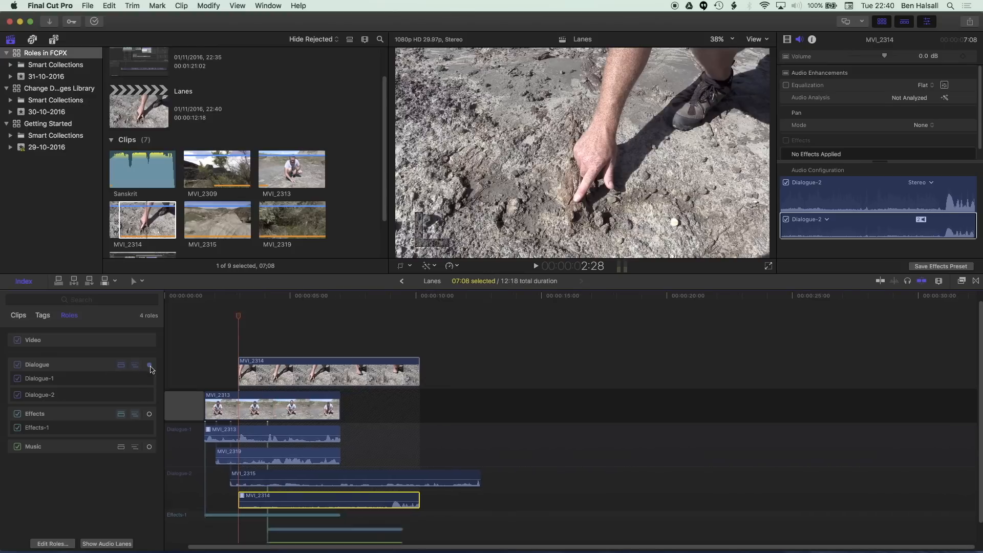
Step: Highlight the Effects role so Dialogue and Music audio shrink to thin strips
left_click(149, 364)
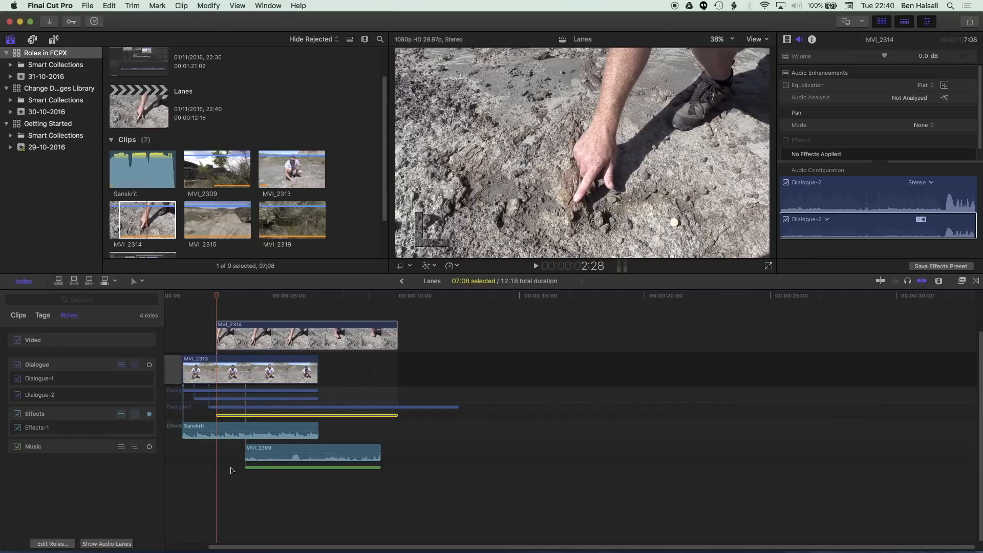
mouse_move(237, 478)
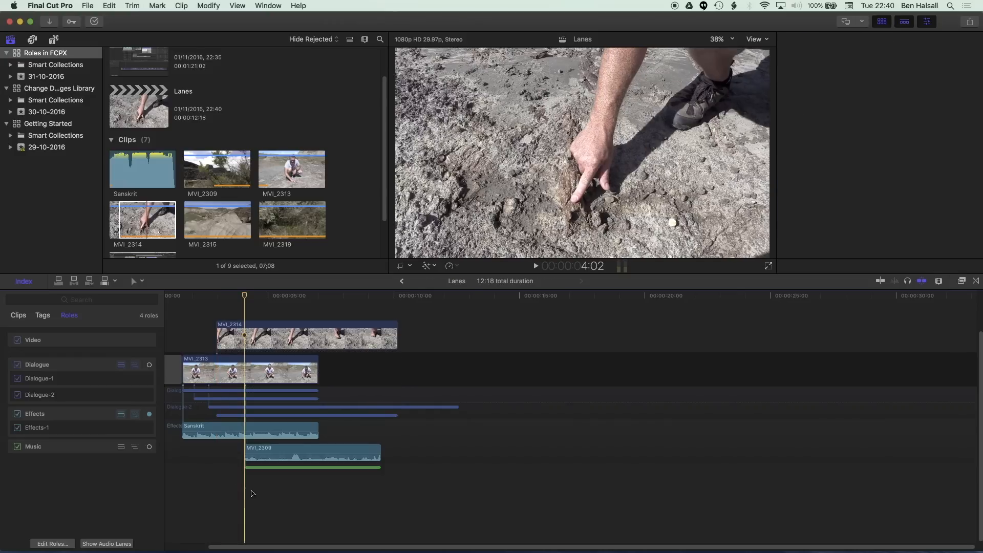
left_click(799, 39)
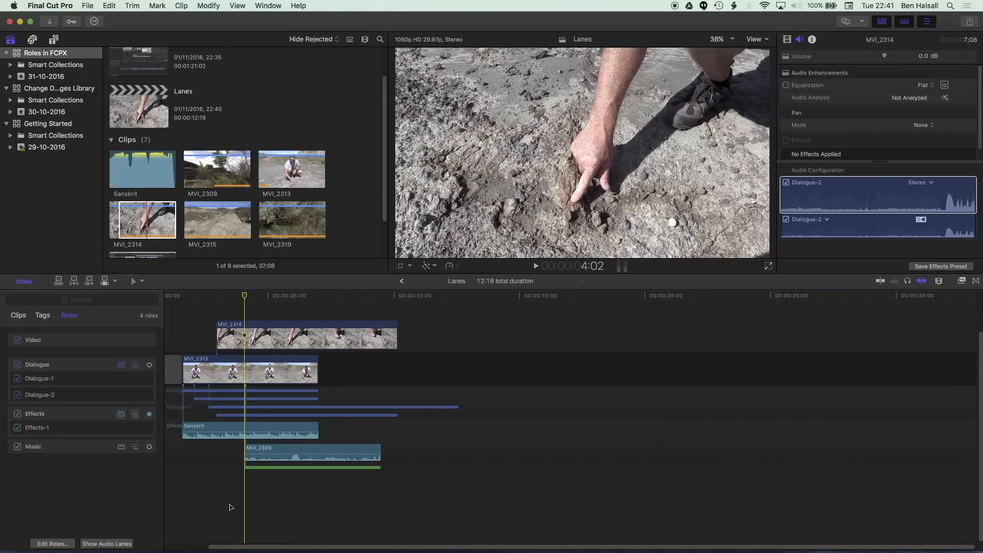
mouse_move(224, 512)
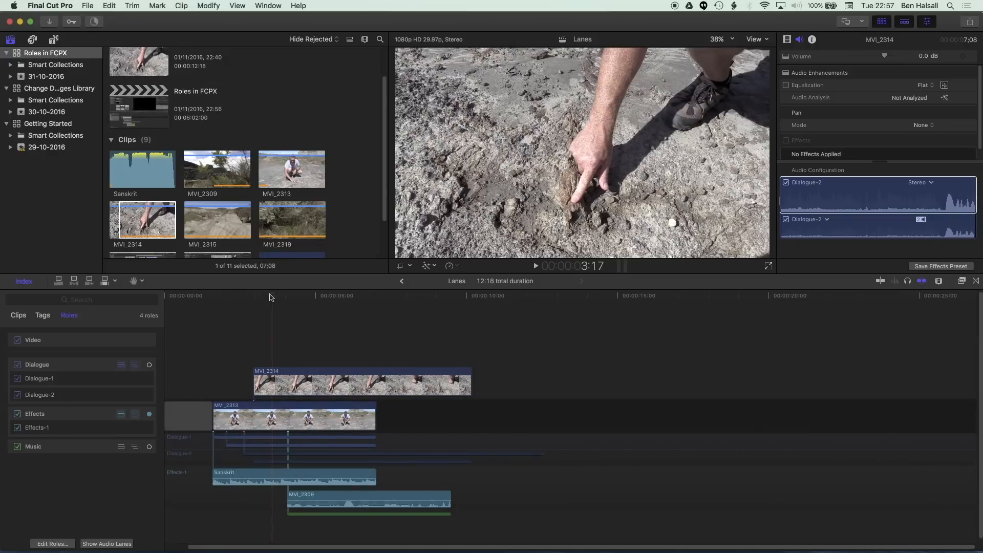
mouse_move(32, 365)
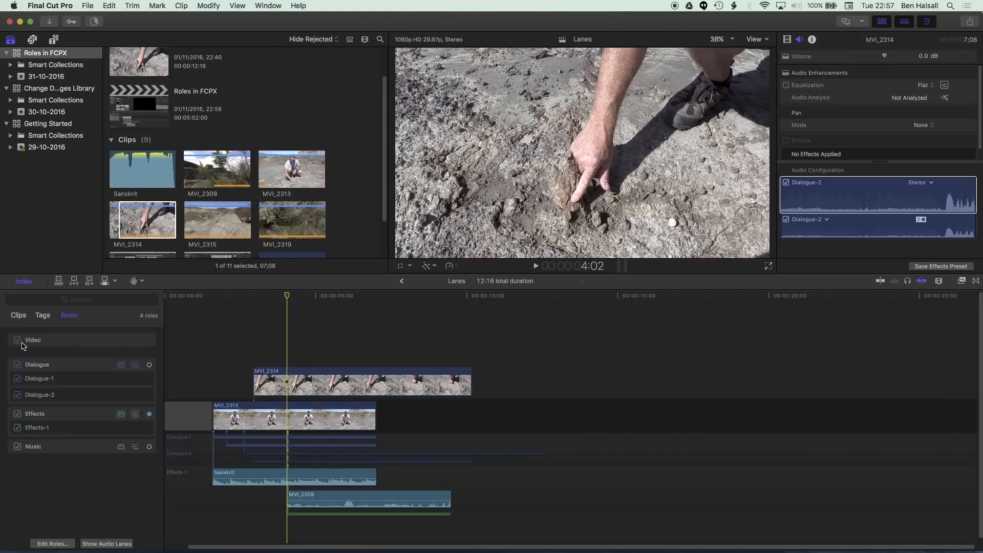
left_click(17, 340)
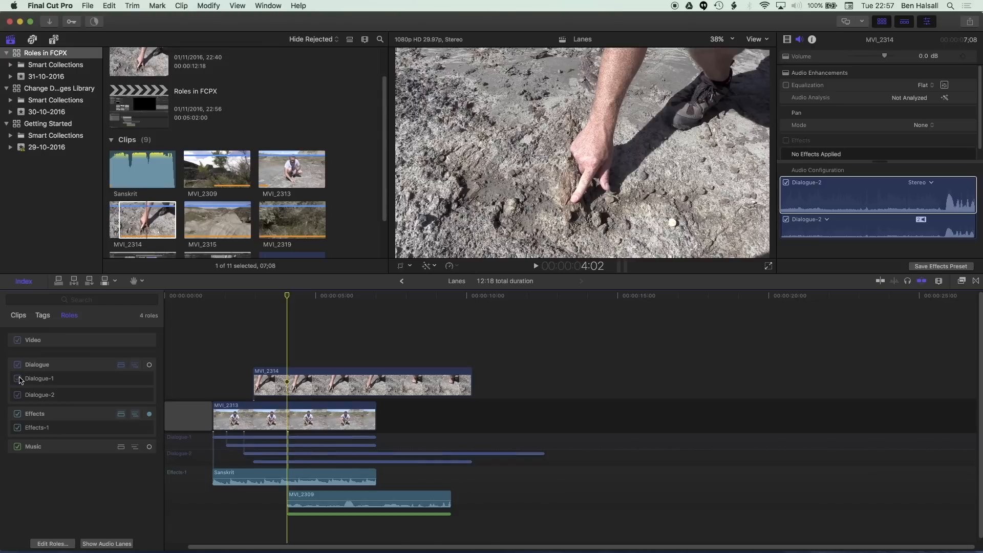
left_click(17, 364)
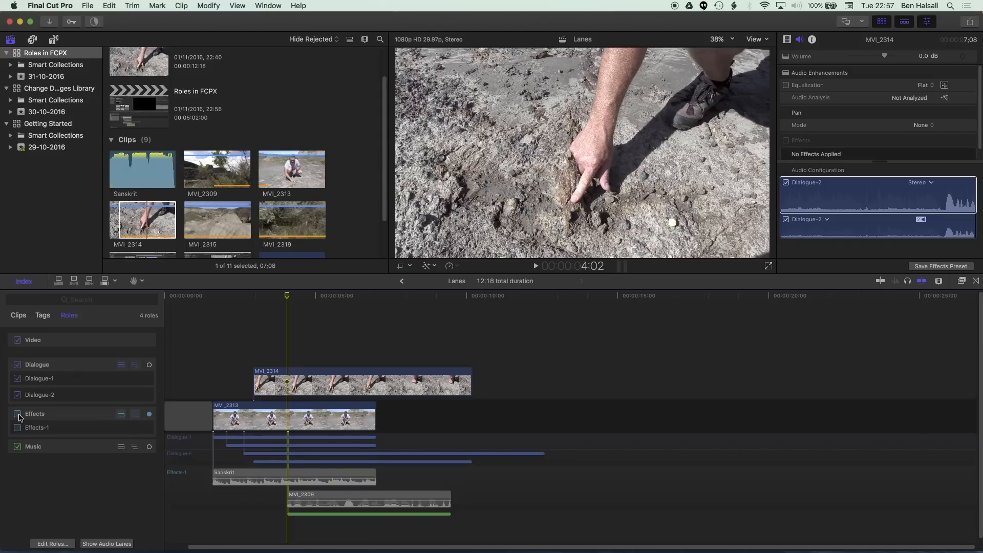
left_click(18, 412)
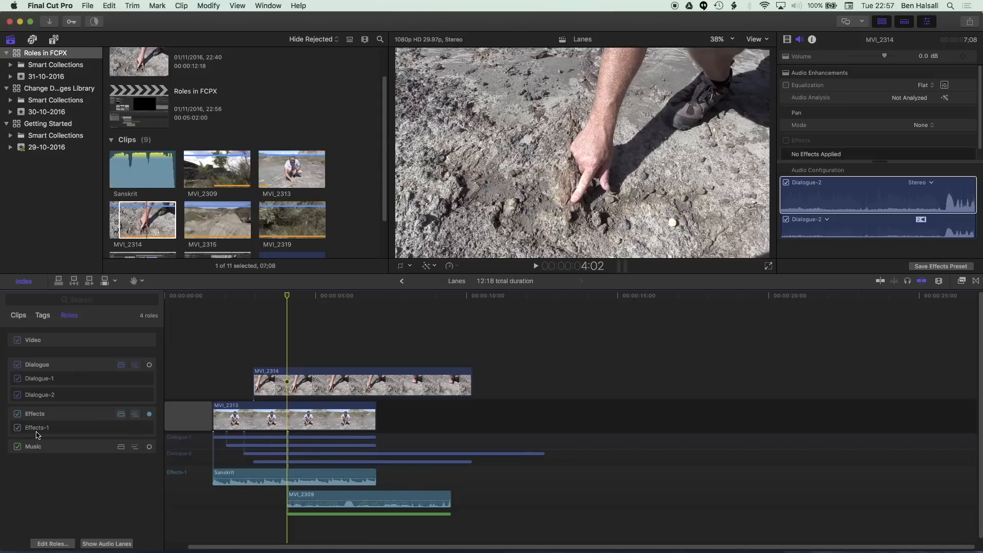
mouse_move(44, 439)
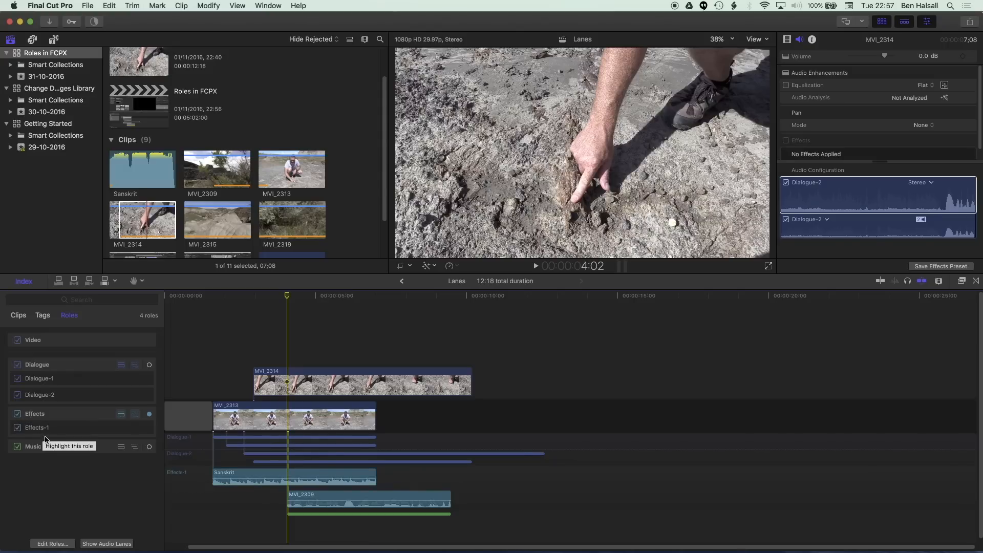
mouse_move(63, 485)
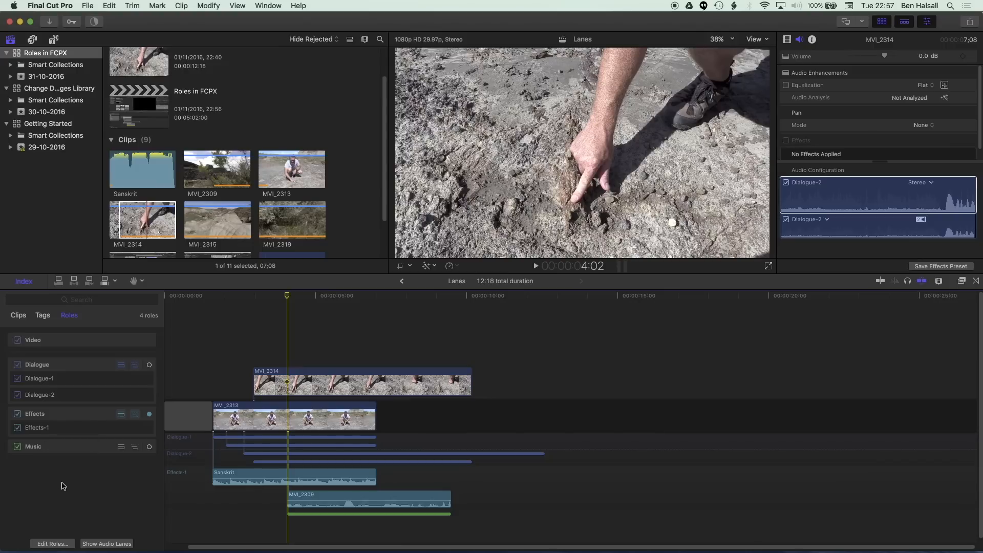
mouse_move(68, 490)
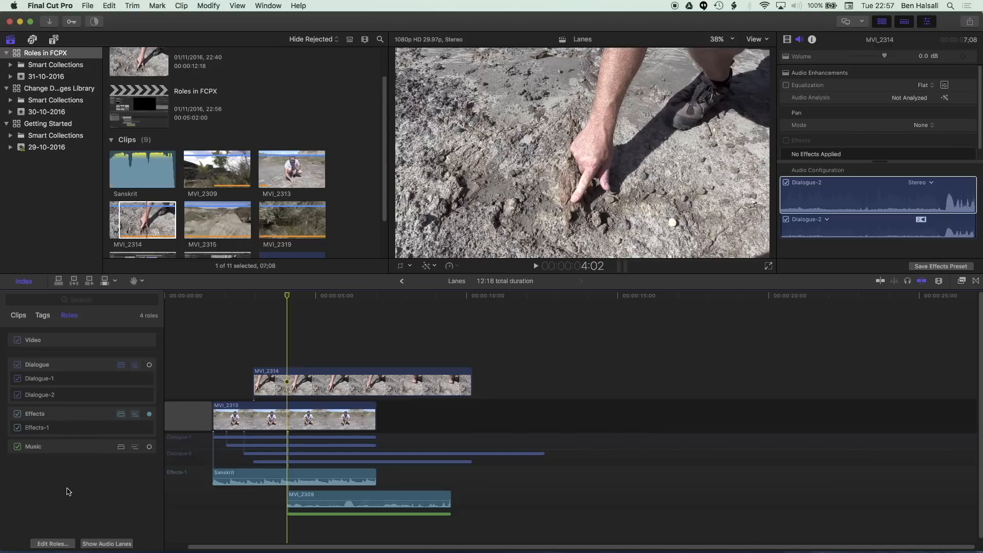